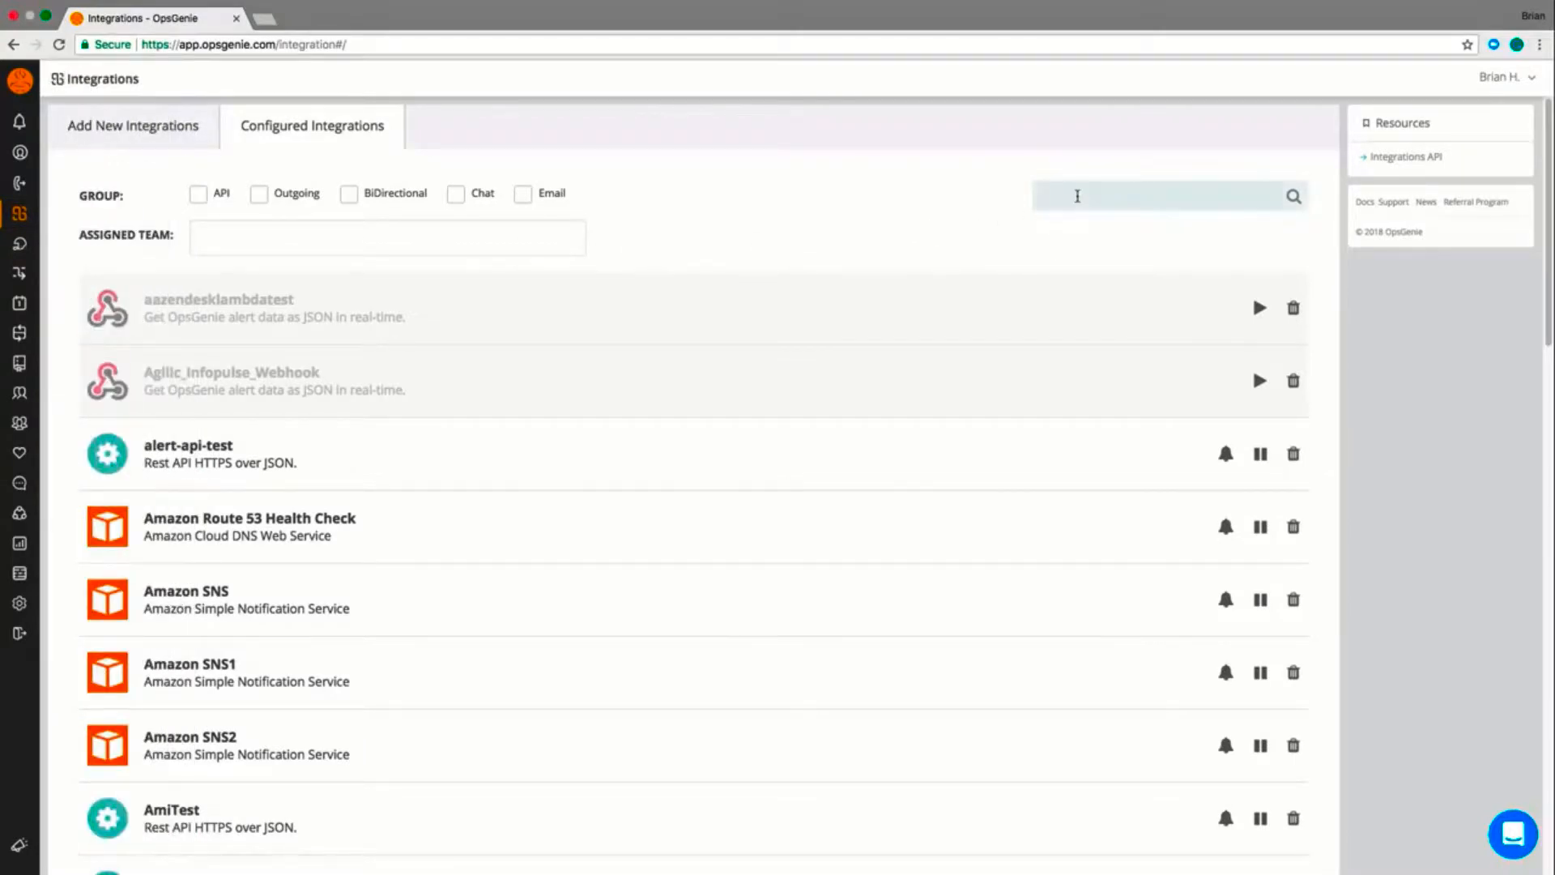
Search the configured integrations for 'incoming'.
{"action": "type", "text": "incoming"}
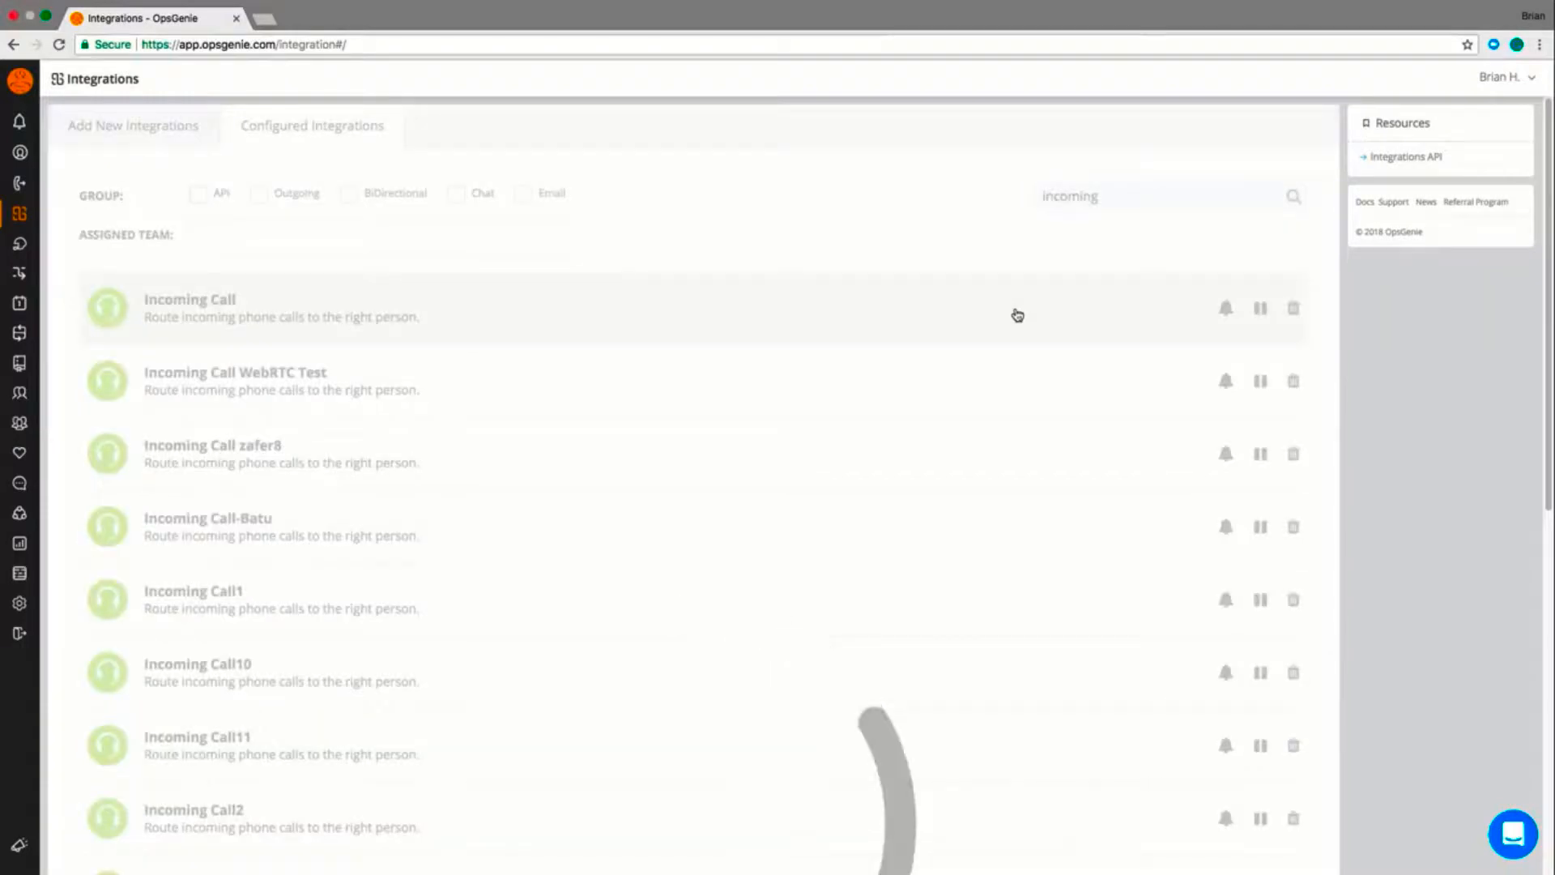
Open the Incoming Call integration and search 'brian' under Forward Call To.
{"action": "left_click", "coordinate": [189, 299]}
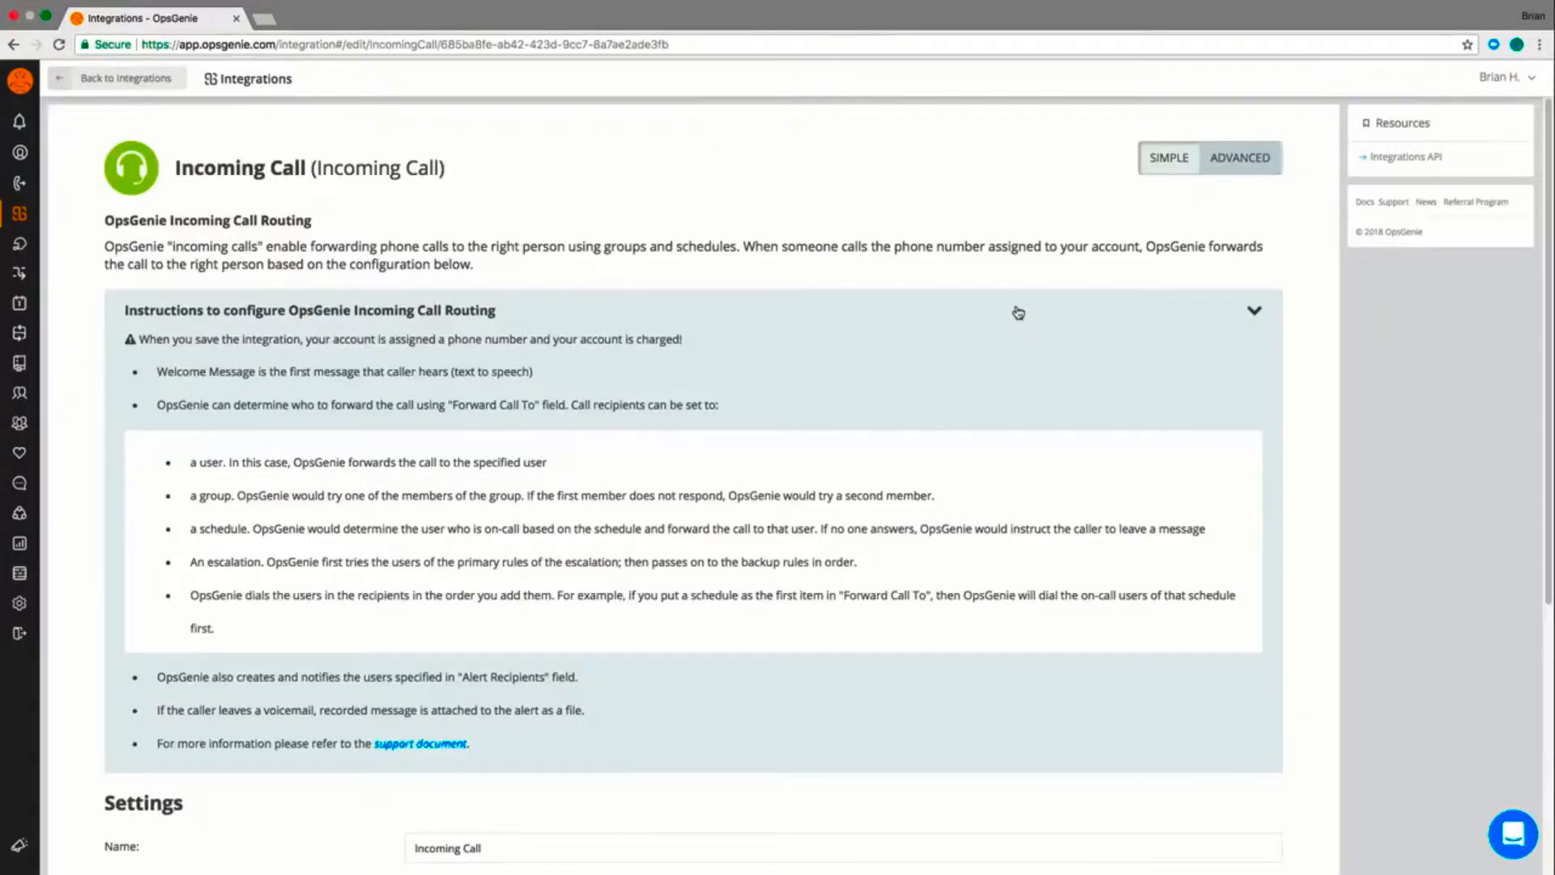
{"action": "scroll", "scroll_direction": "down", "scroll_amount": 3}
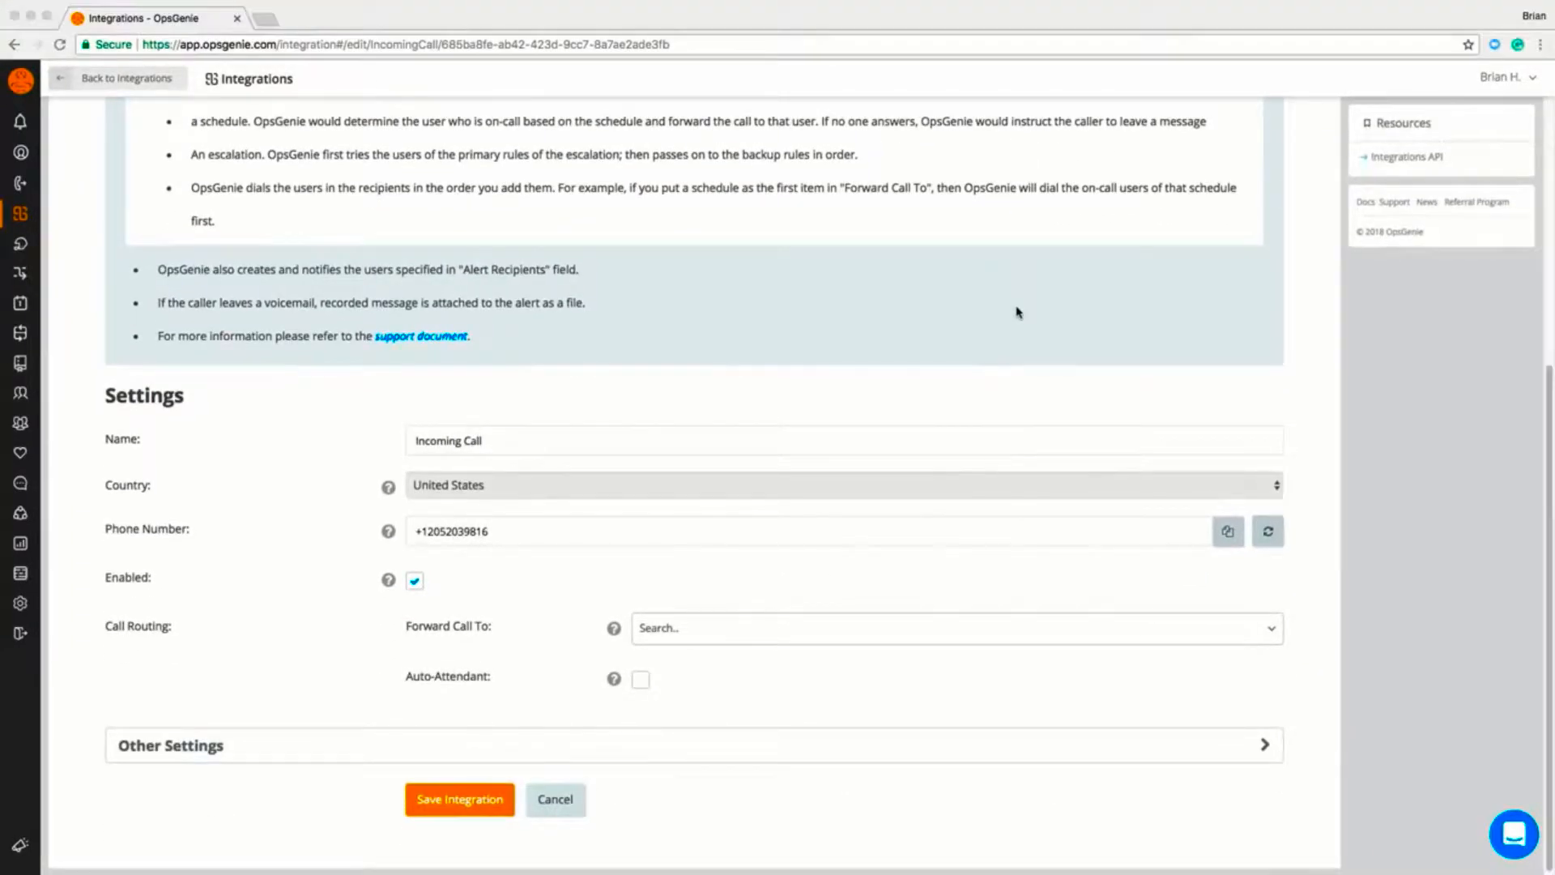
{"action": "mouse_move", "coordinate": [819, 400]}
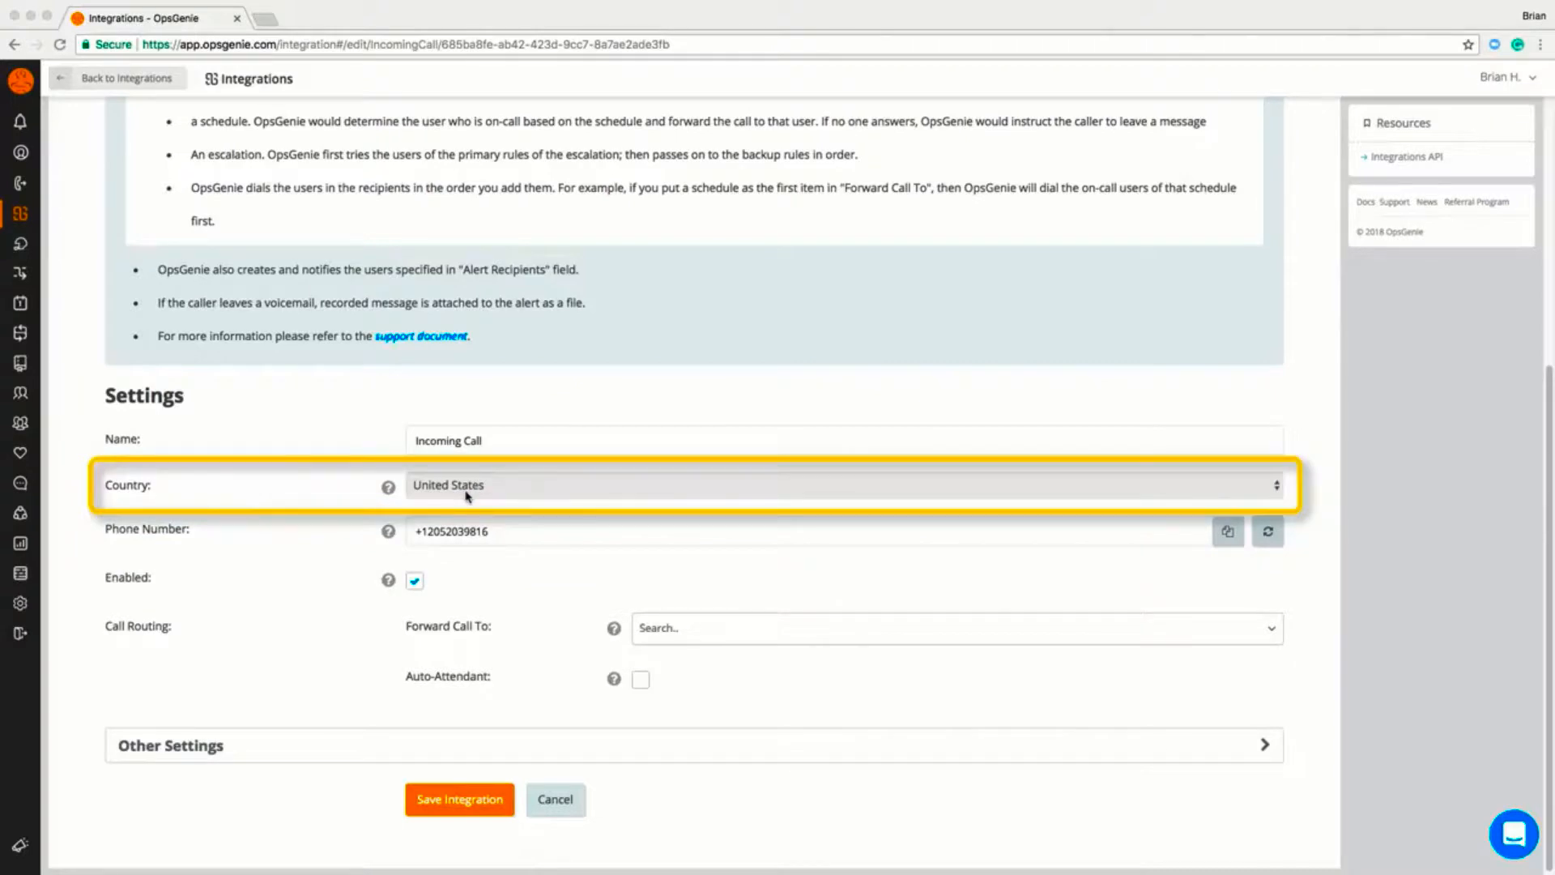
{"action": "mouse_move", "coordinate": [559, 589]}
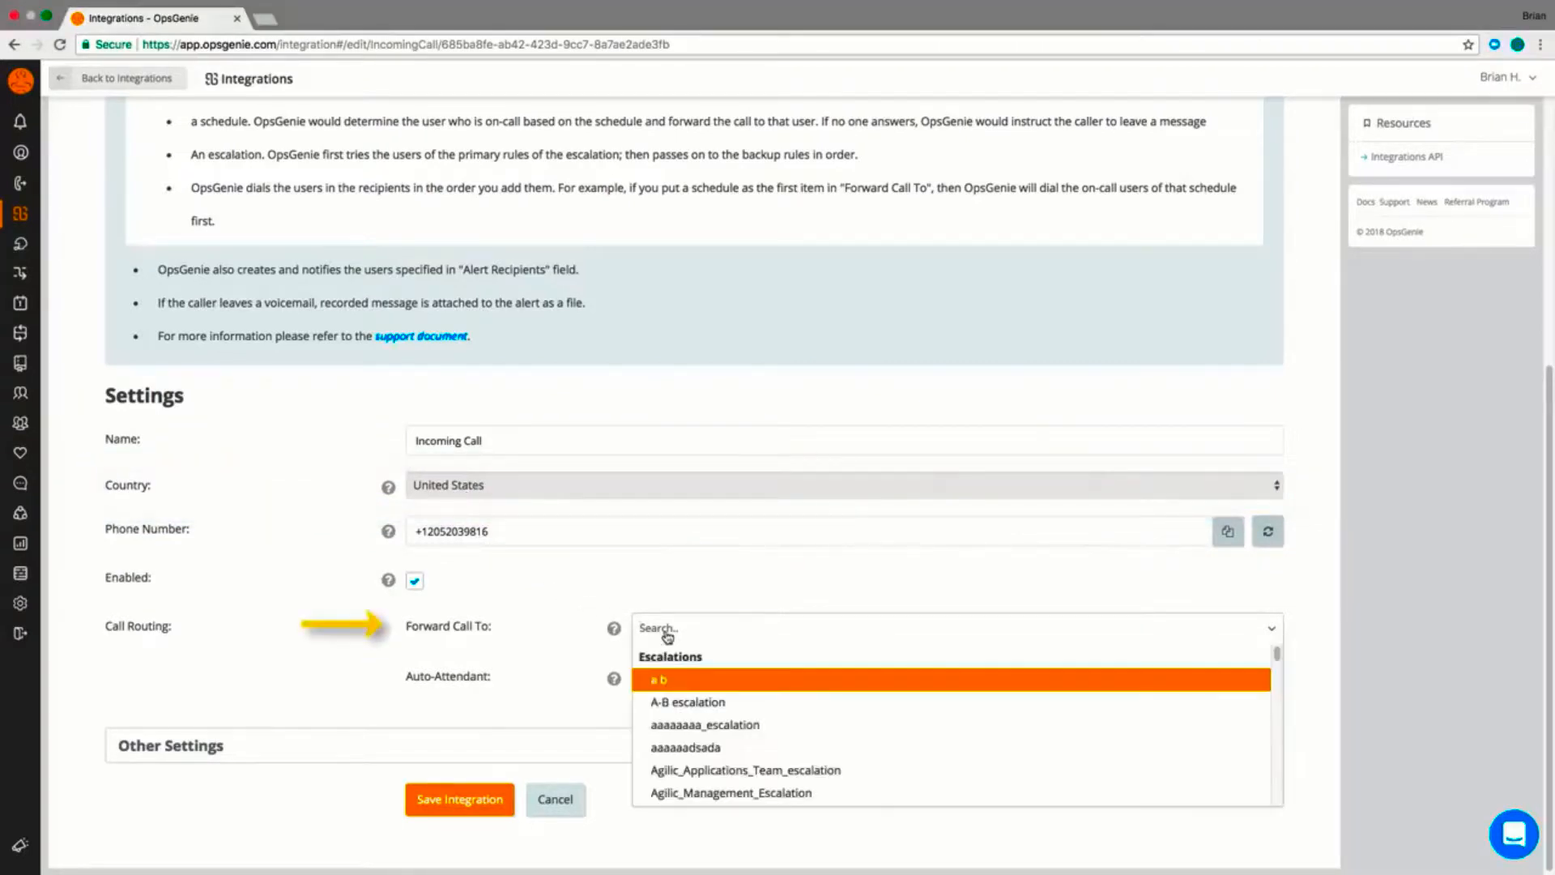
{"action": "type", "text": "brian"}
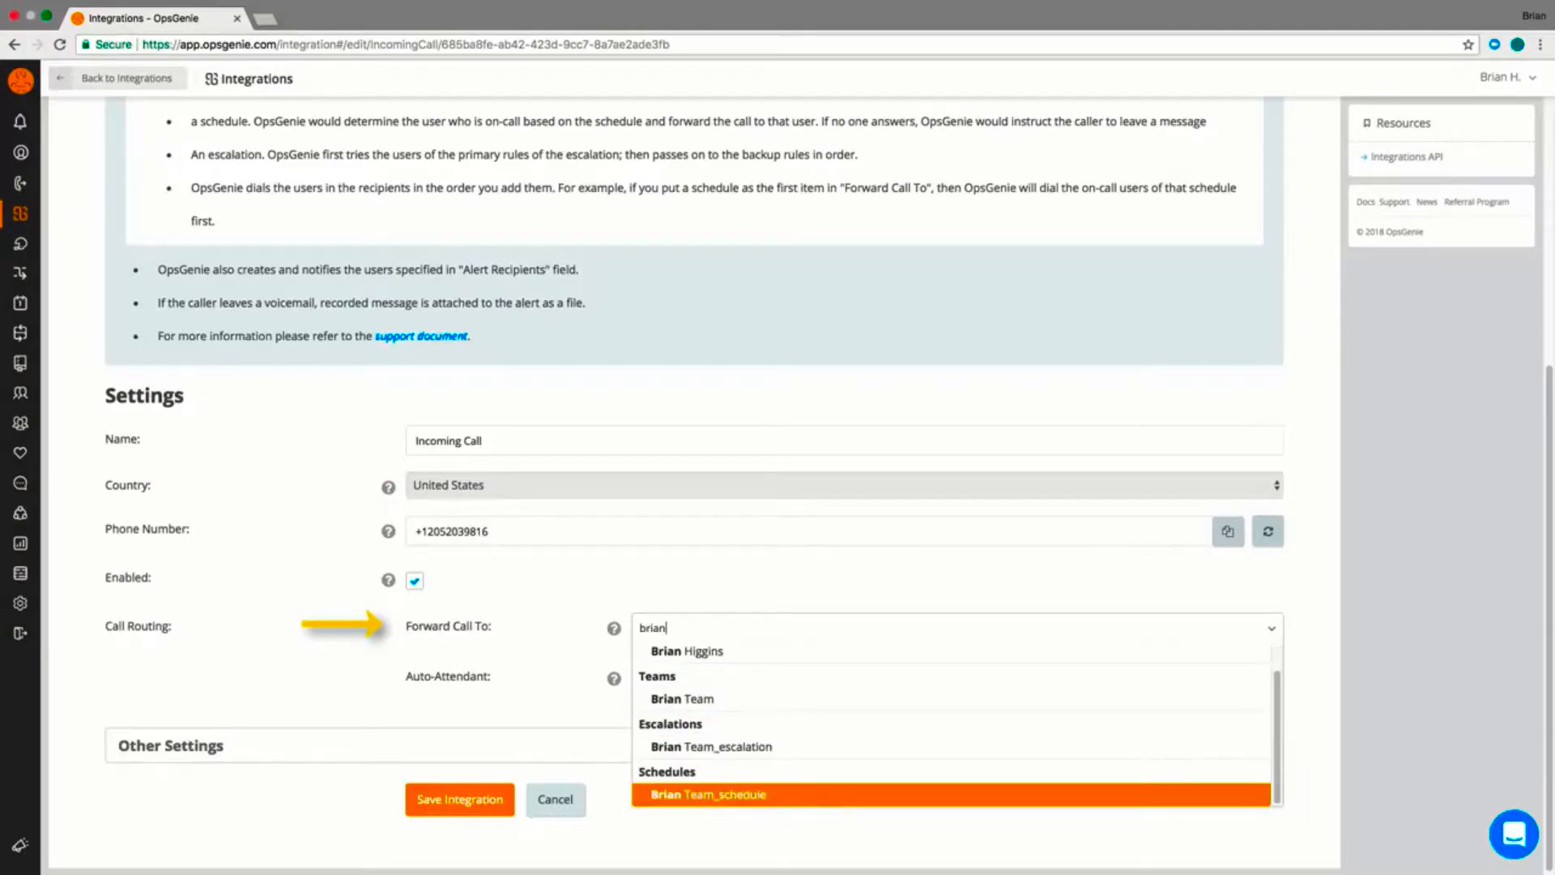
{"action": "mouse_move", "coordinate": [585, 661]}
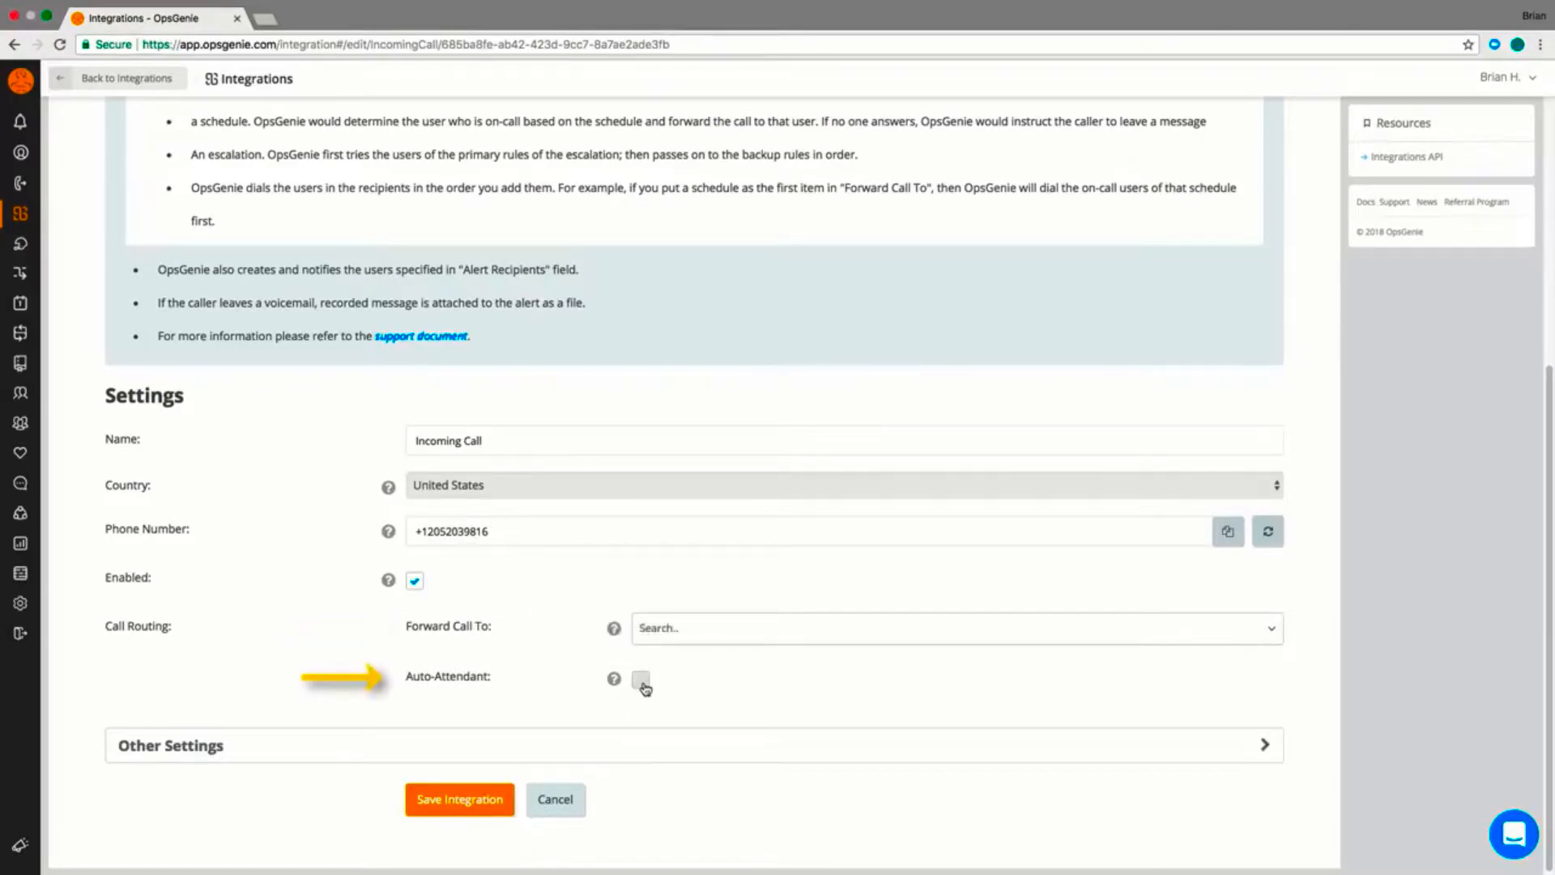
Enable Auto-Attendant and review the menu message and keys 1, 2, 3 and 0.
{"action": "left_click", "coordinate": [640, 680]}
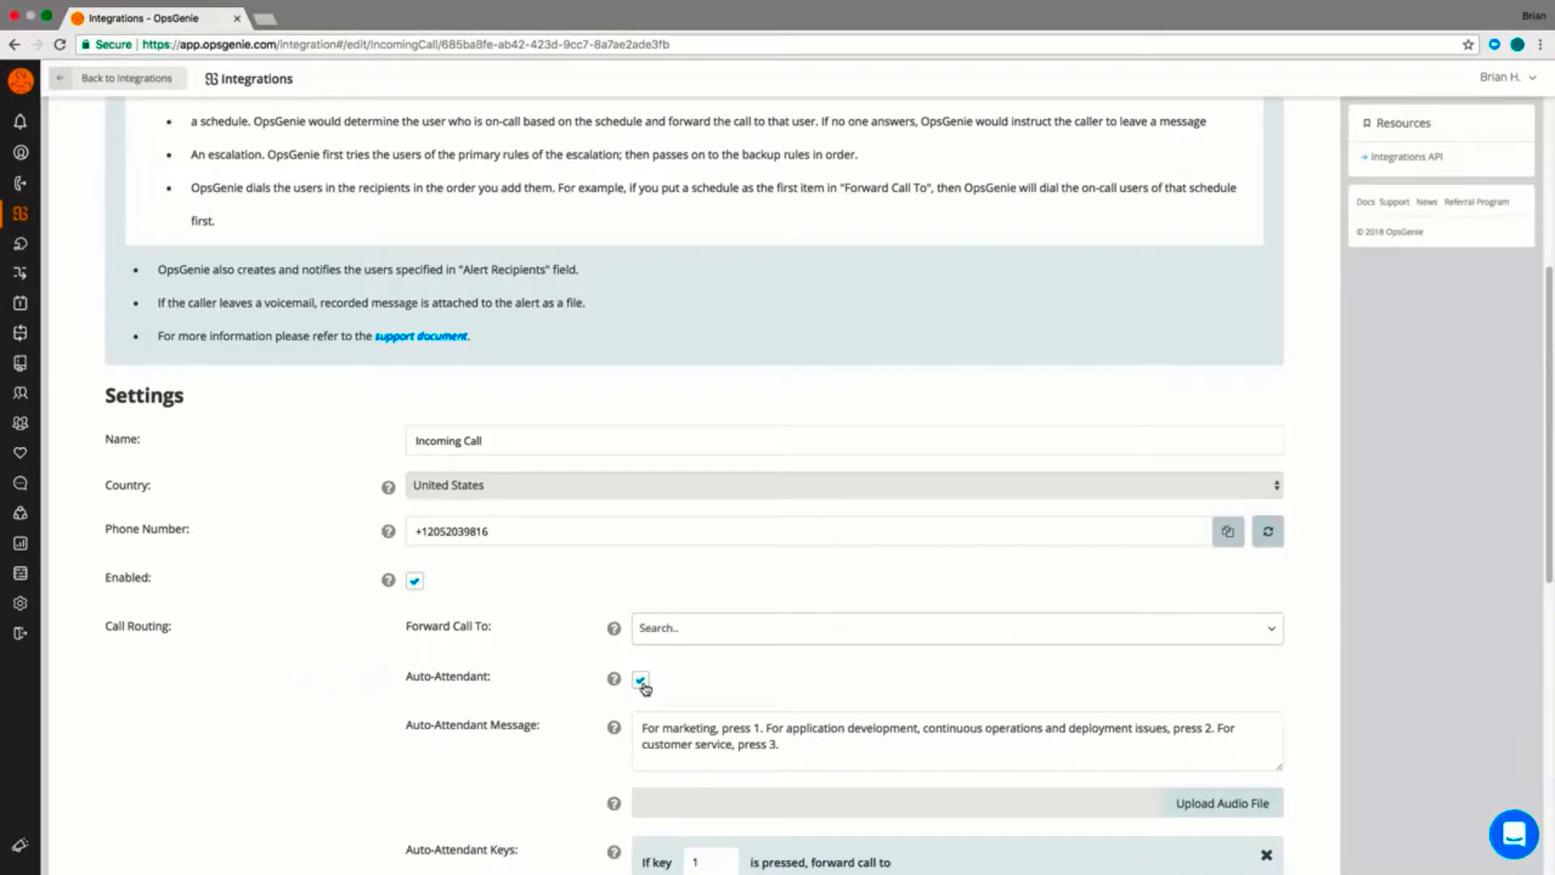
{"action": "scroll", "scroll_direction": "down", "scroll_amount": 3}
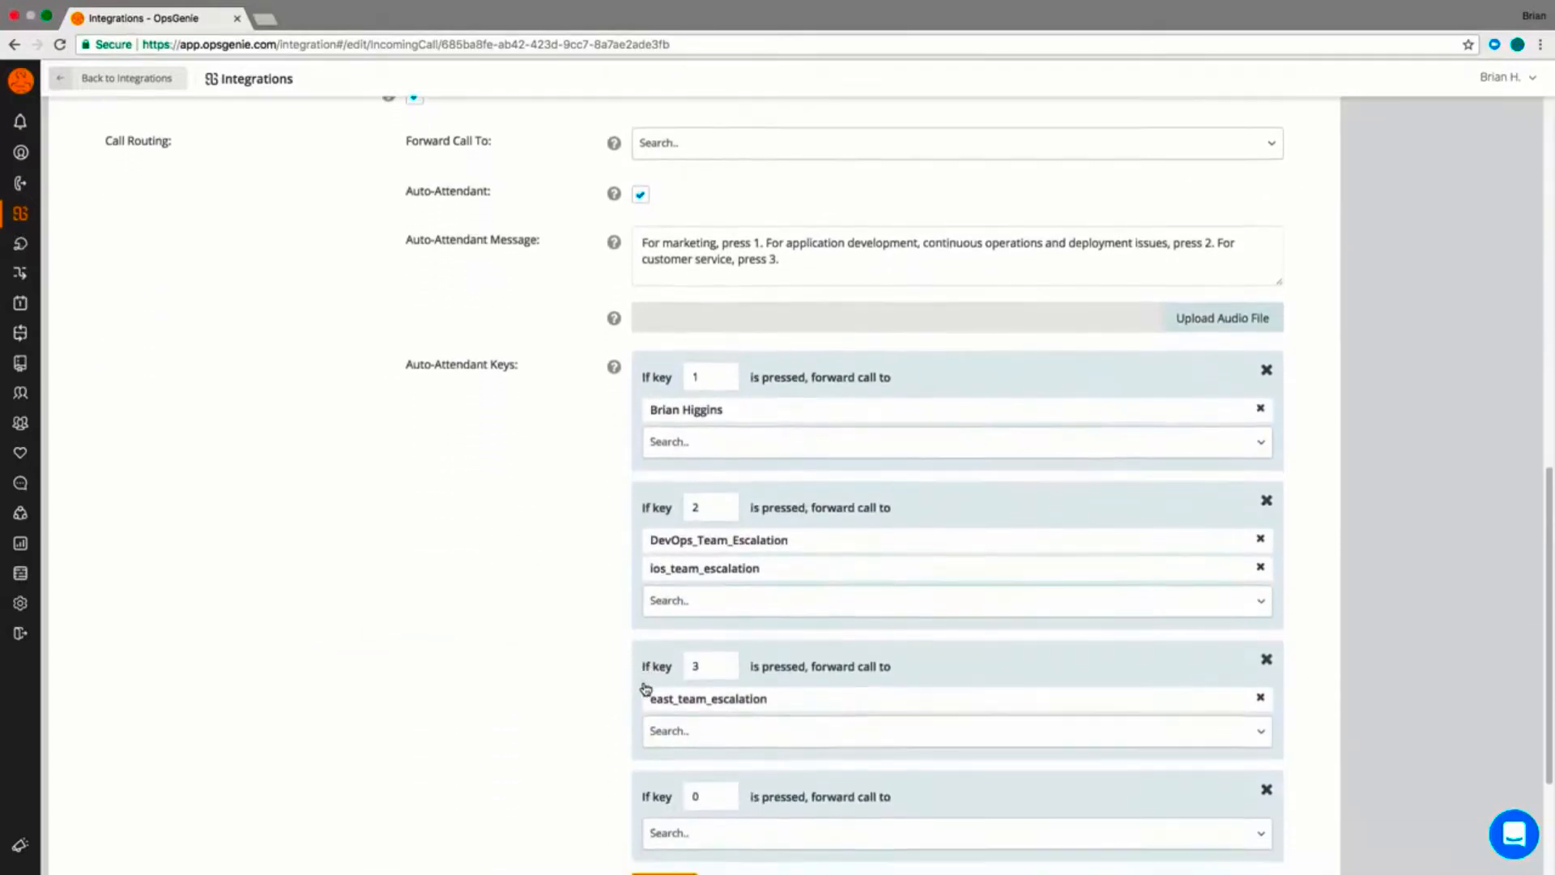
{"action": "scroll", "scroll_direction": "down", "scroll_amount": 3}
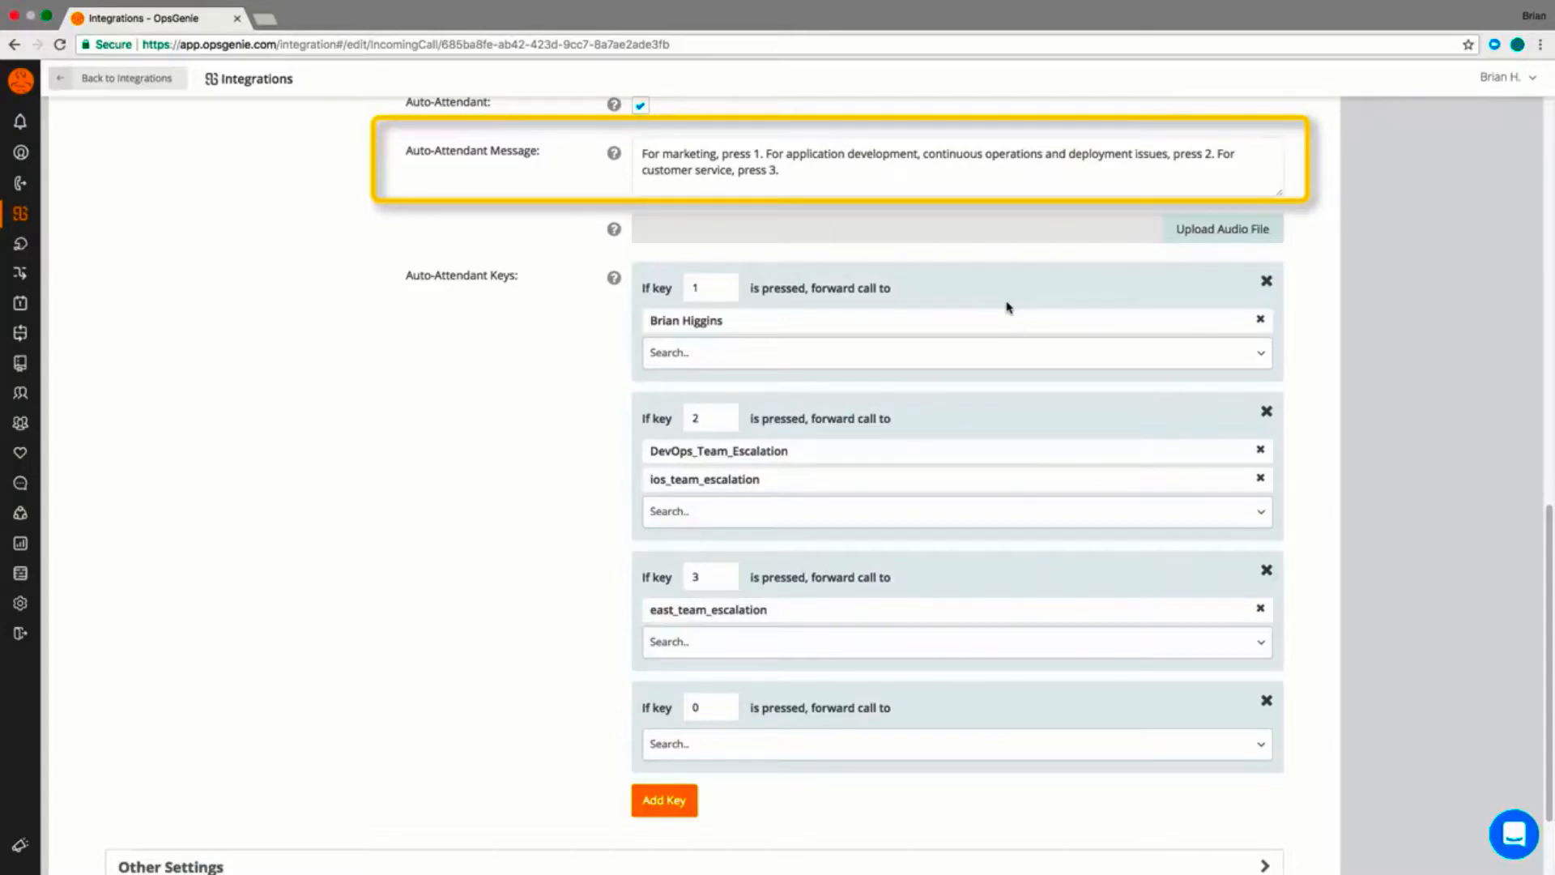
{"action": "mouse_move", "coordinate": [942, 303]}
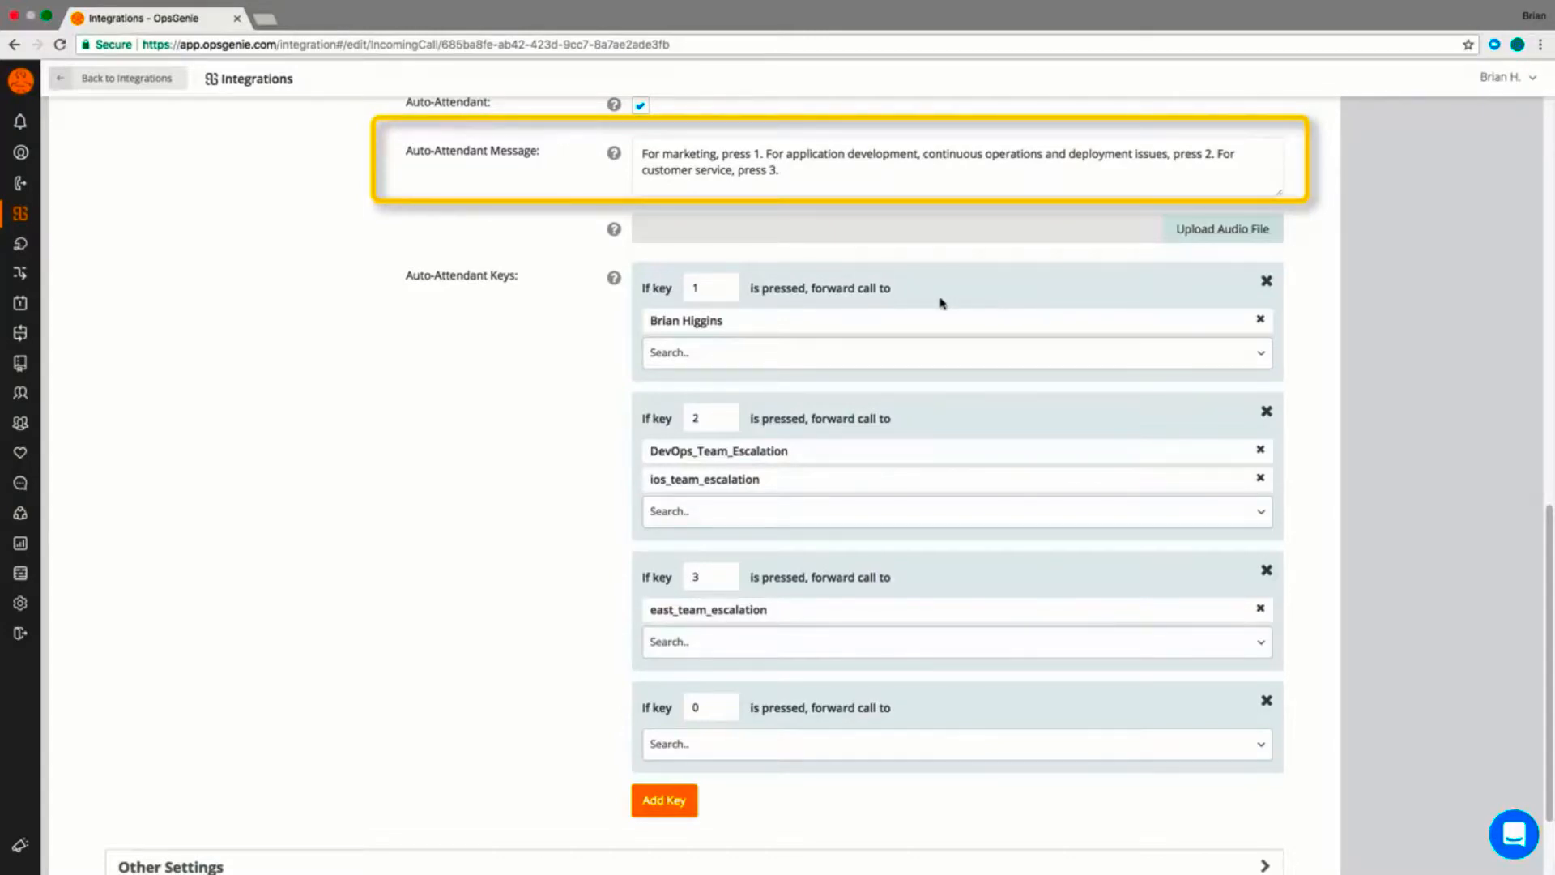
{"action": "left_click", "coordinate": [709, 418]}
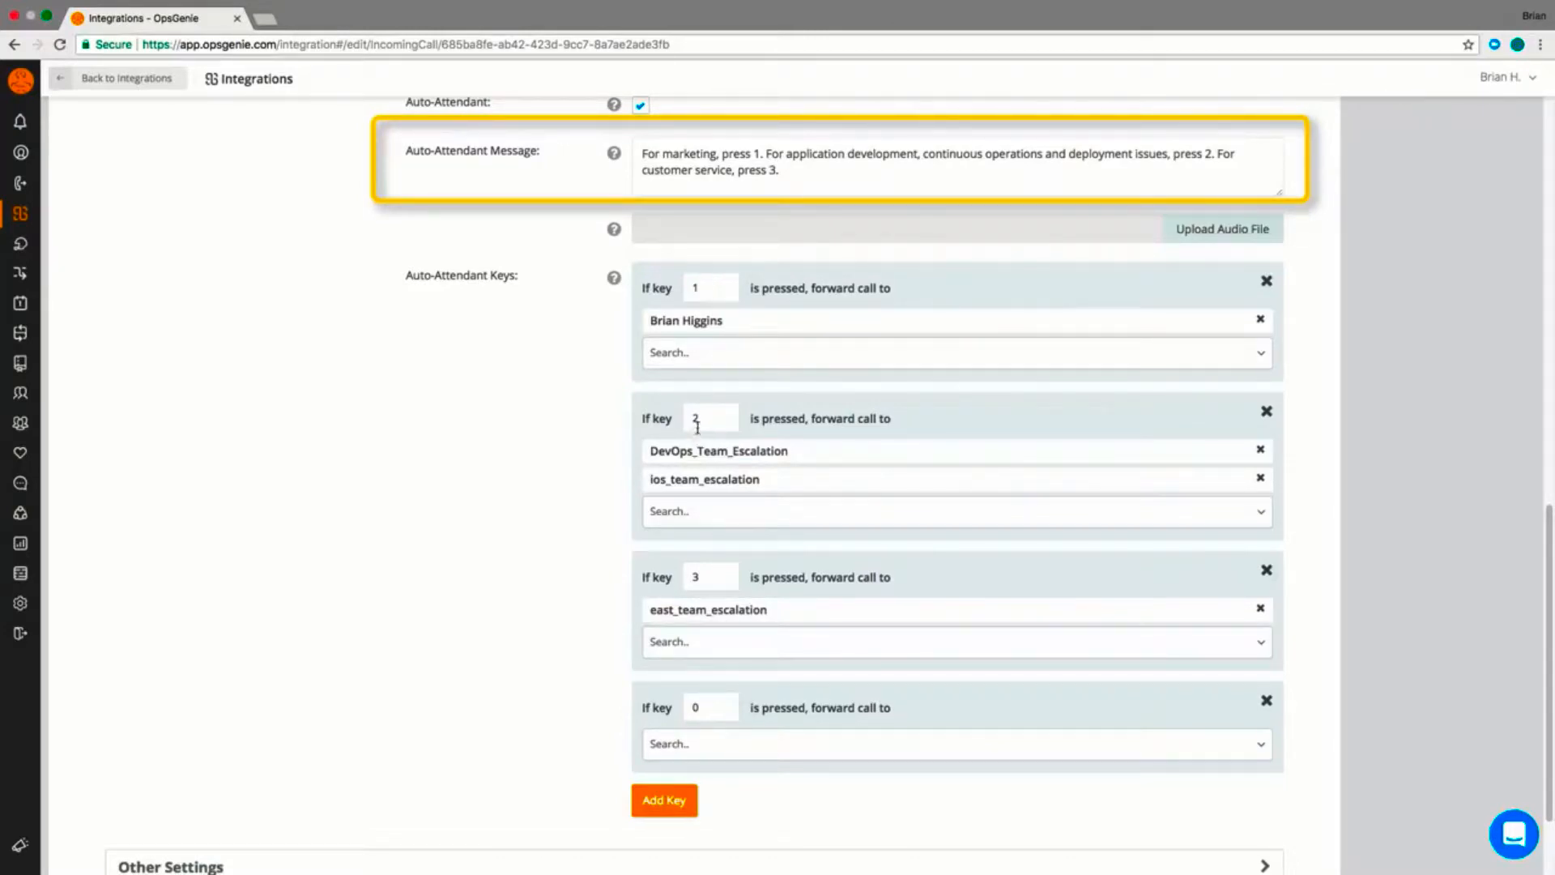
{"action": "mouse_move", "coordinate": [716, 576]}
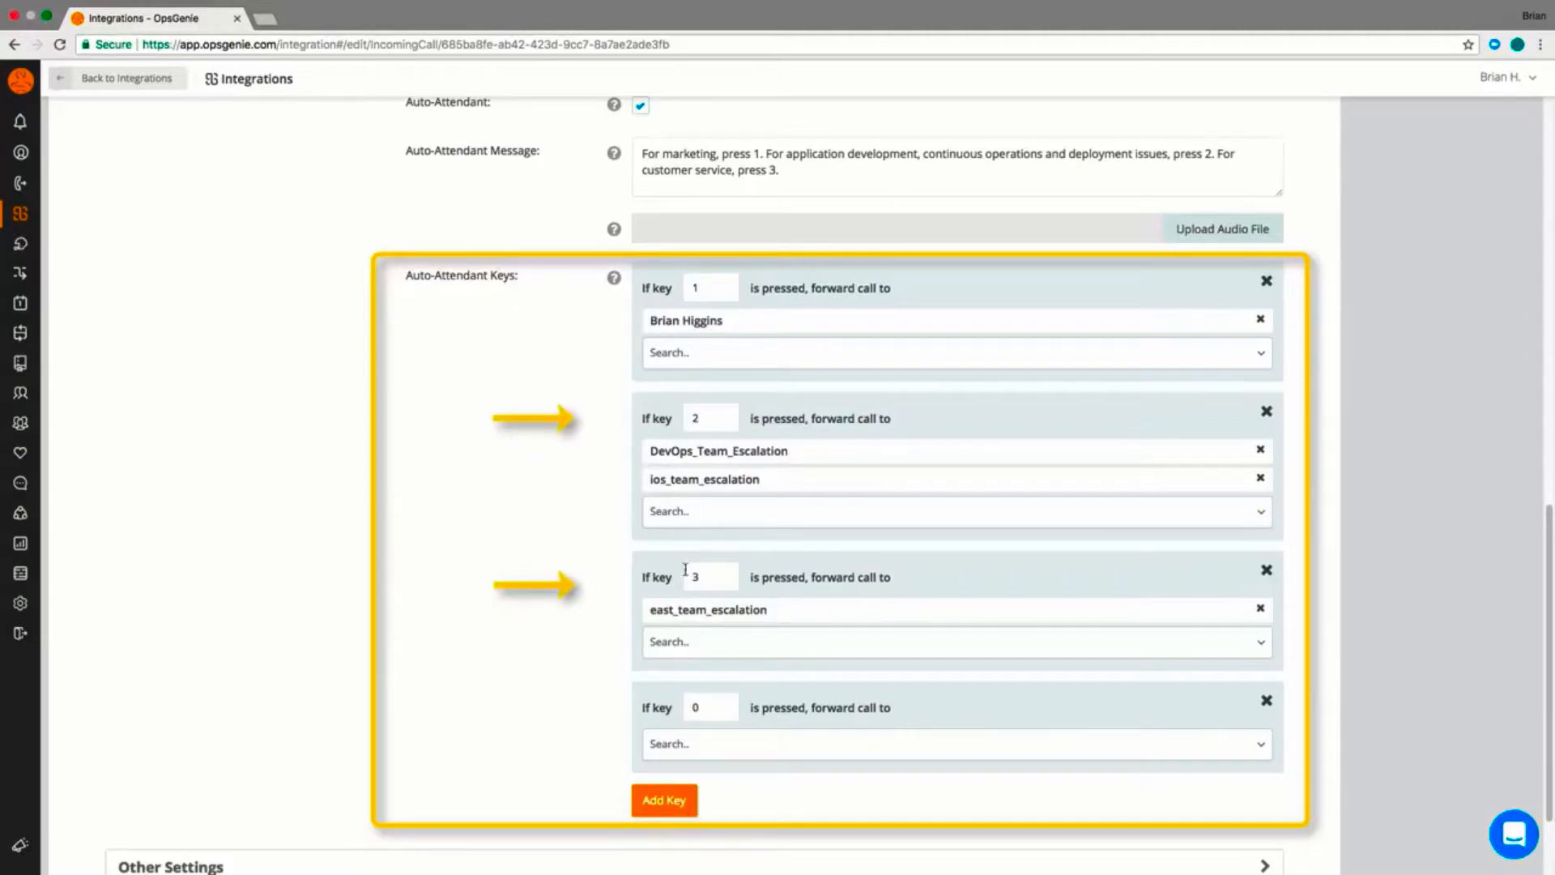
{"action": "mouse_move", "coordinate": [686, 574]}
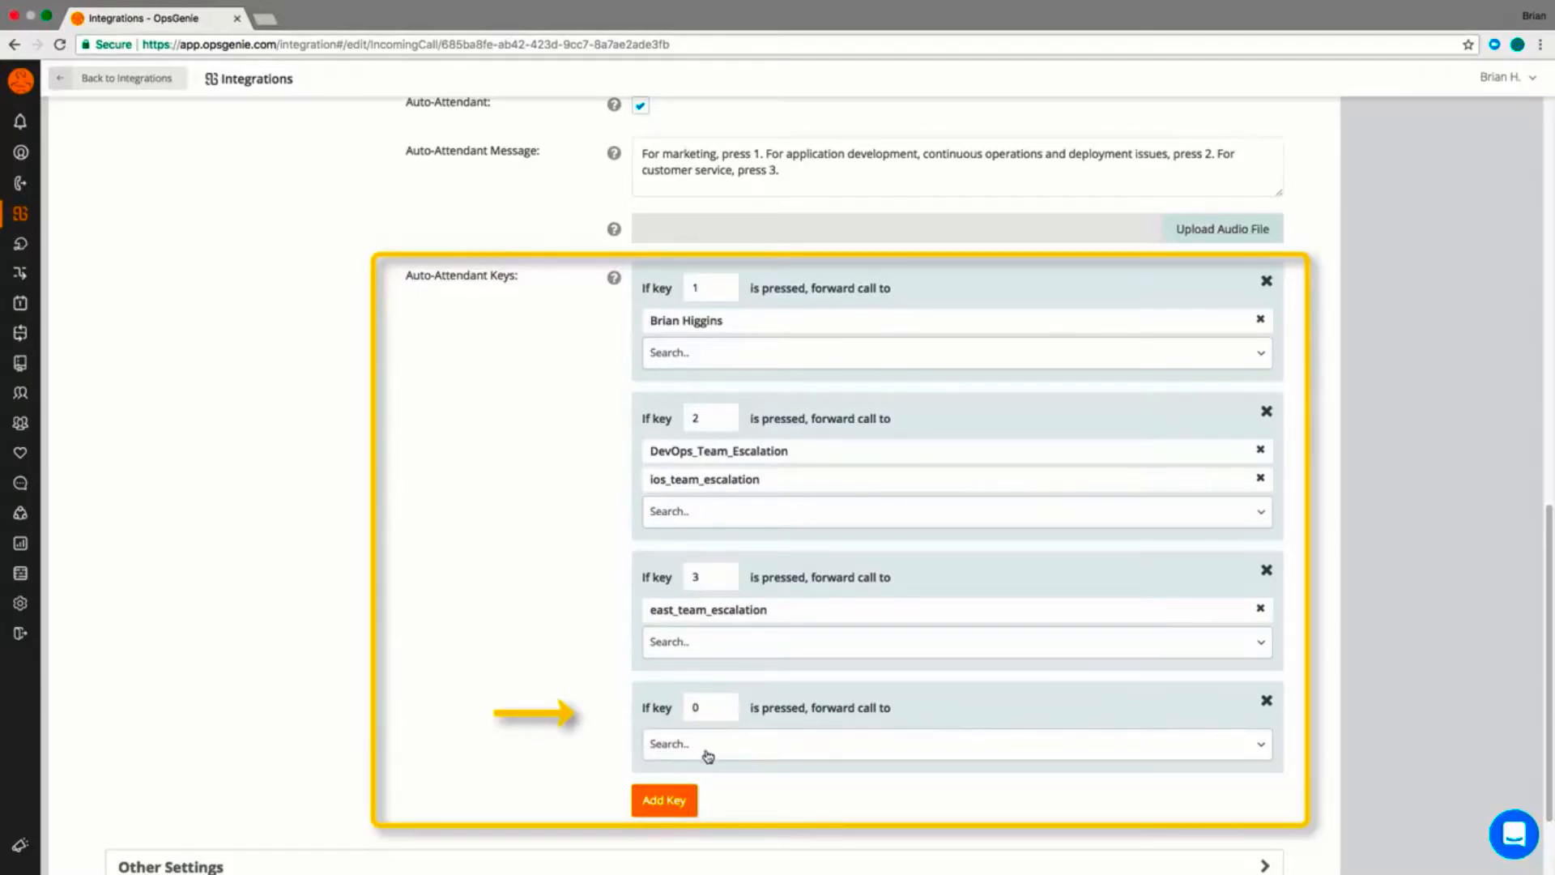
{"action": "mouse_move", "coordinate": [750, 758]}
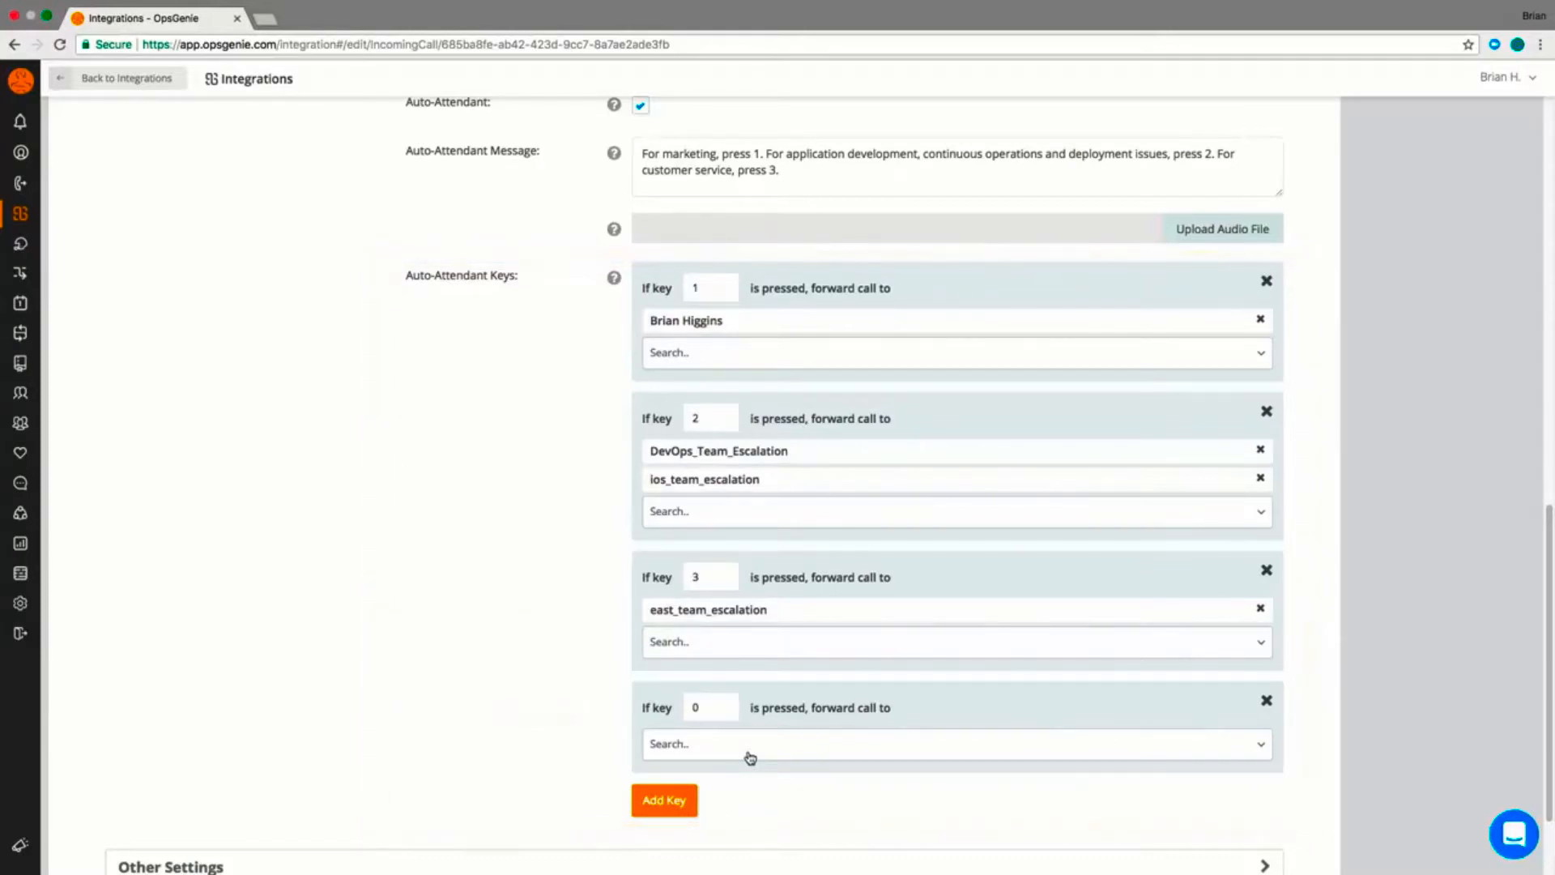
Scroll to Other Settings to review Voicemail Enabled and the Leave a Message prompt.
{"action": "scroll", "scroll_direction": "down", "scroll_amount": 3}
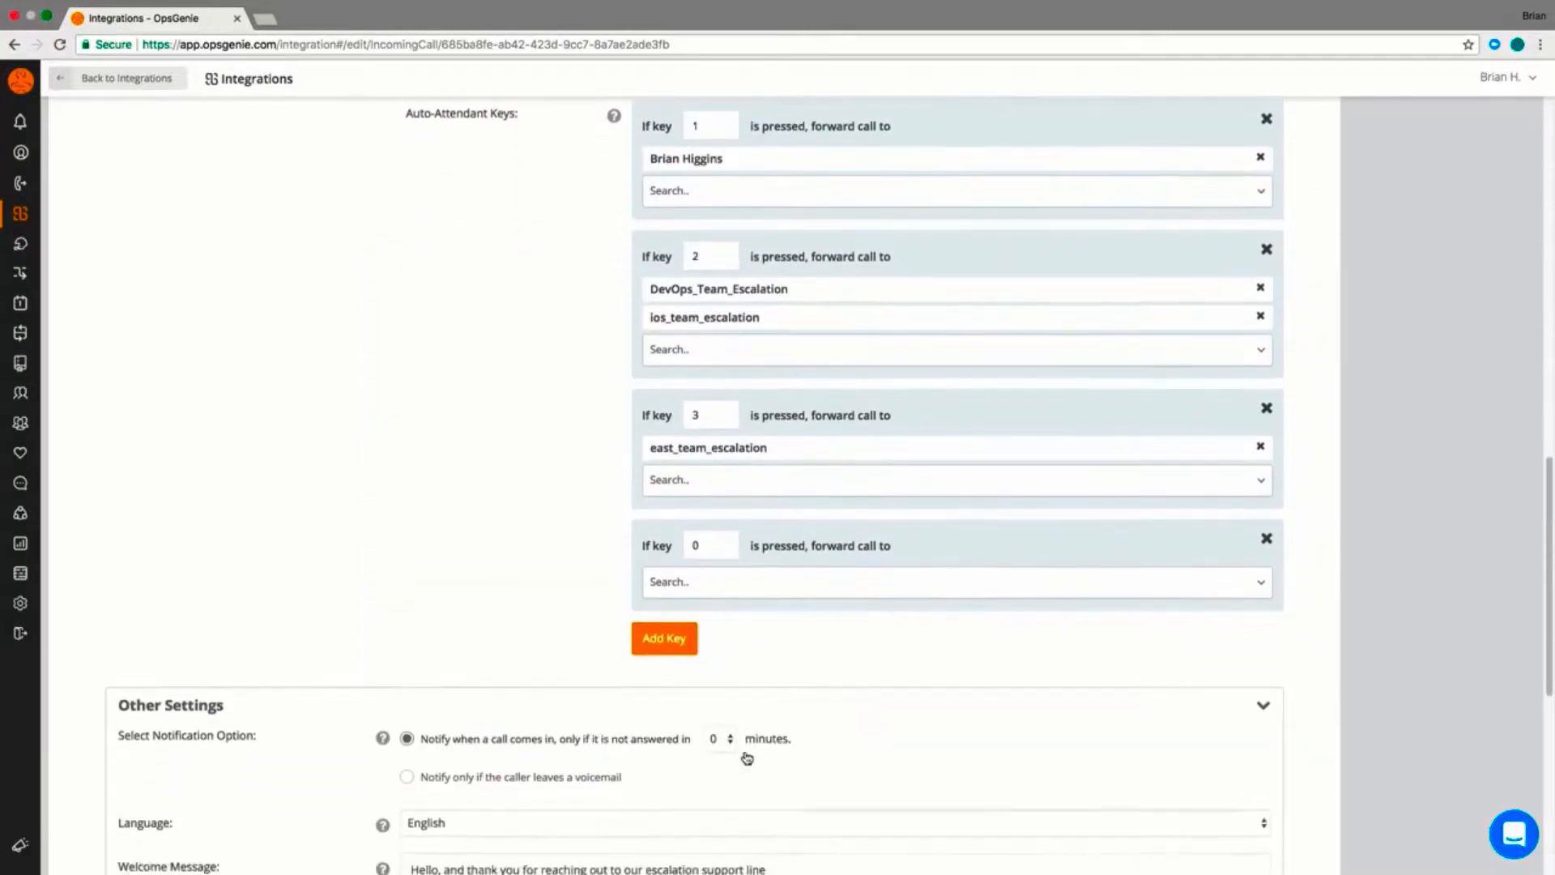
{"action": "scroll", "scroll_direction": "down", "scroll_amount": 3}
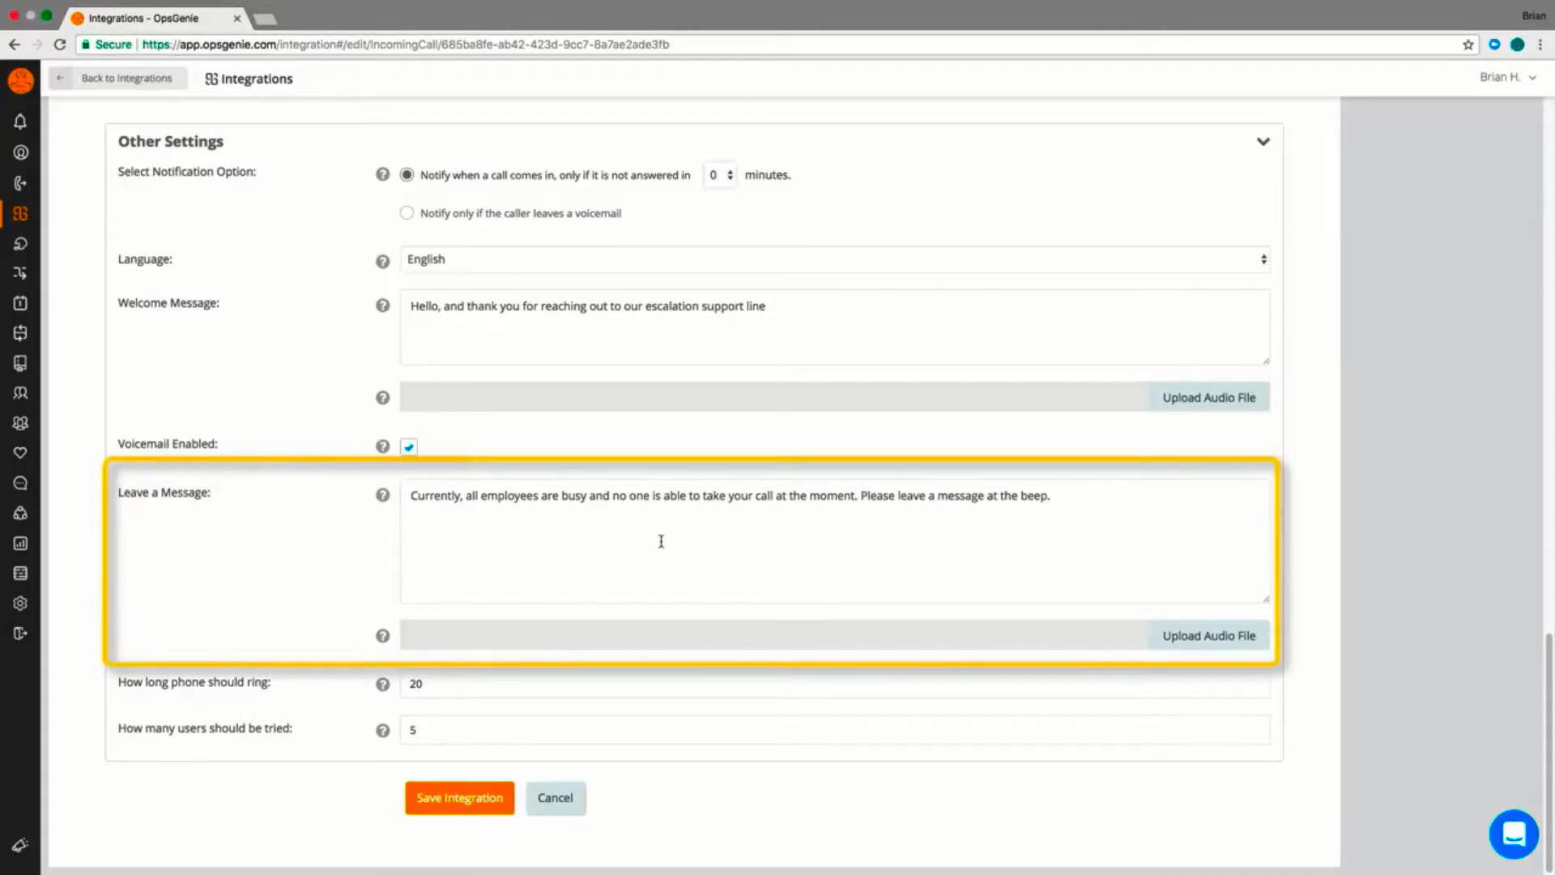
{"action": "mouse_move", "coordinate": [688, 549]}
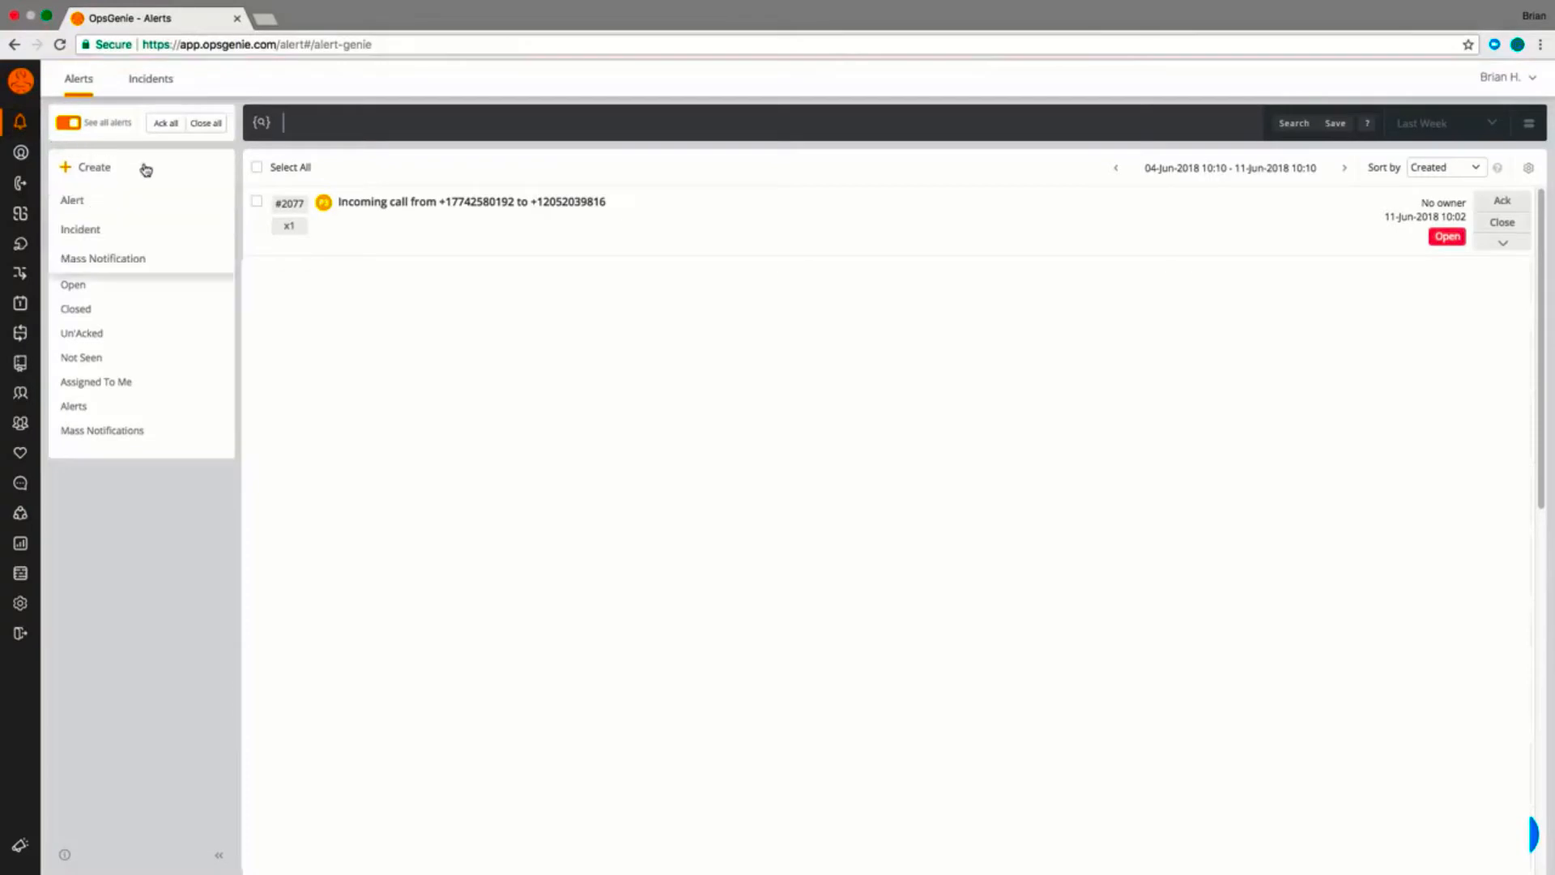
Open alert #2077's Activity Log and scroll through the voicemail and routing entries.
{"action": "left_click", "coordinate": [473, 201]}
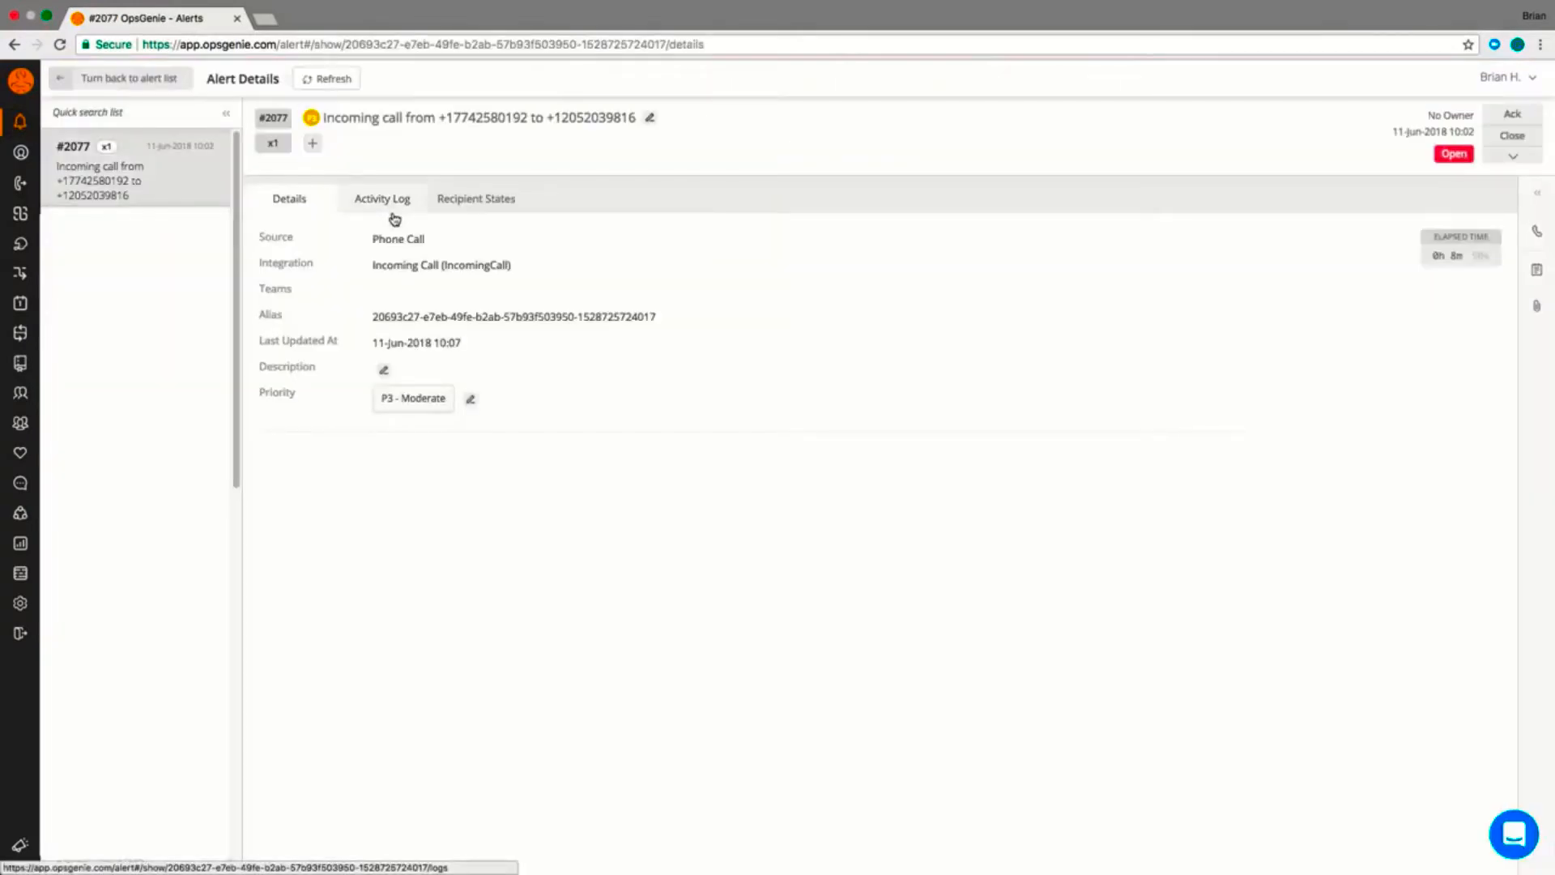
{"action": "left_click", "coordinate": [382, 199]}
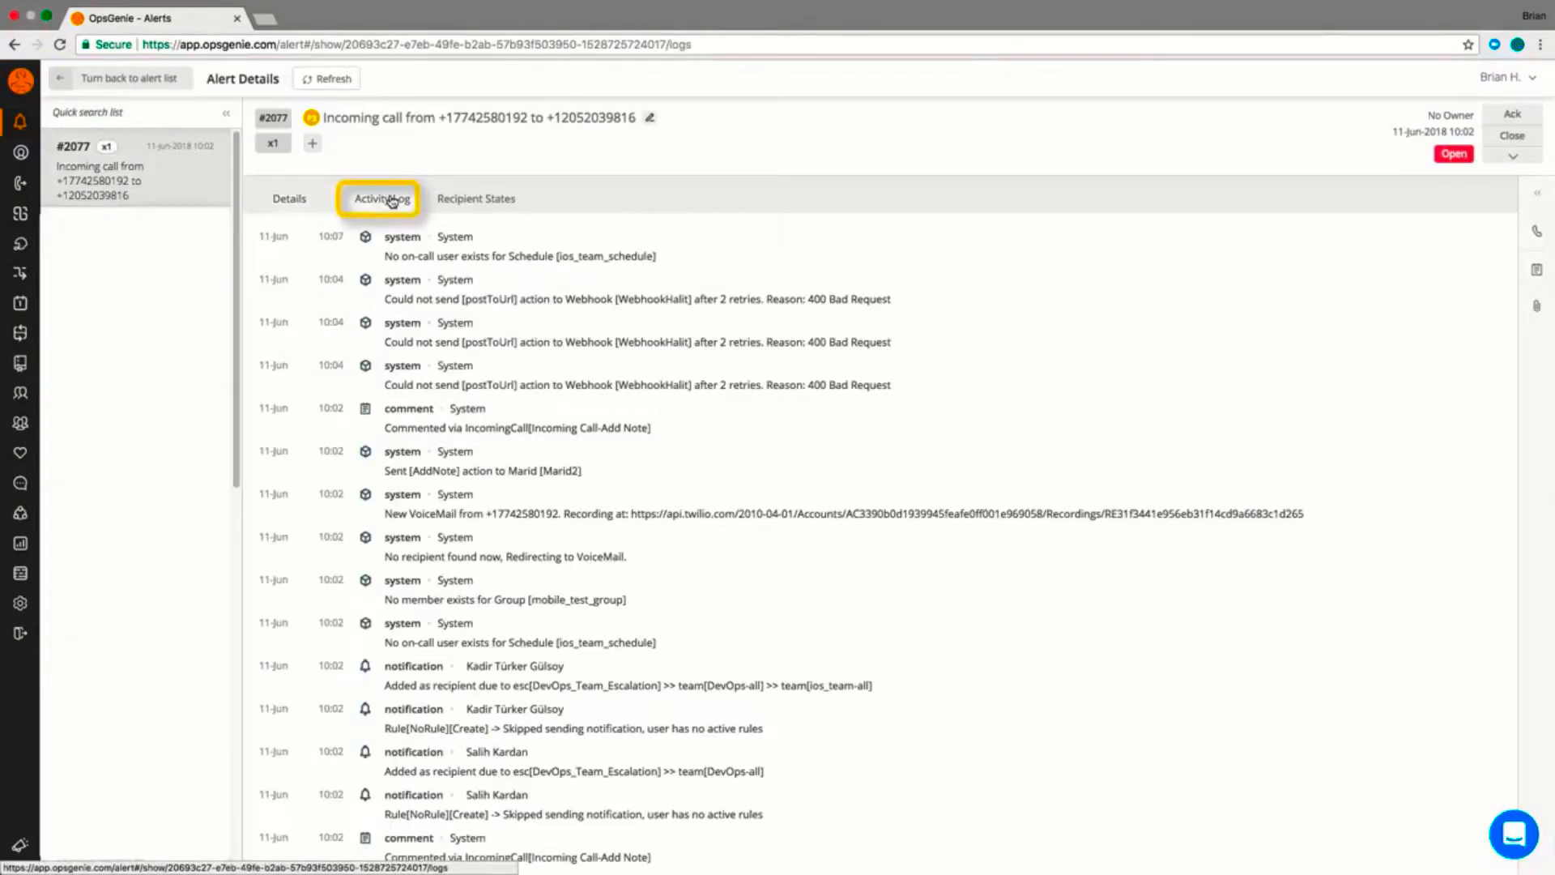
{"action": "scroll", "scroll_direction": "down", "scroll_amount": 3}
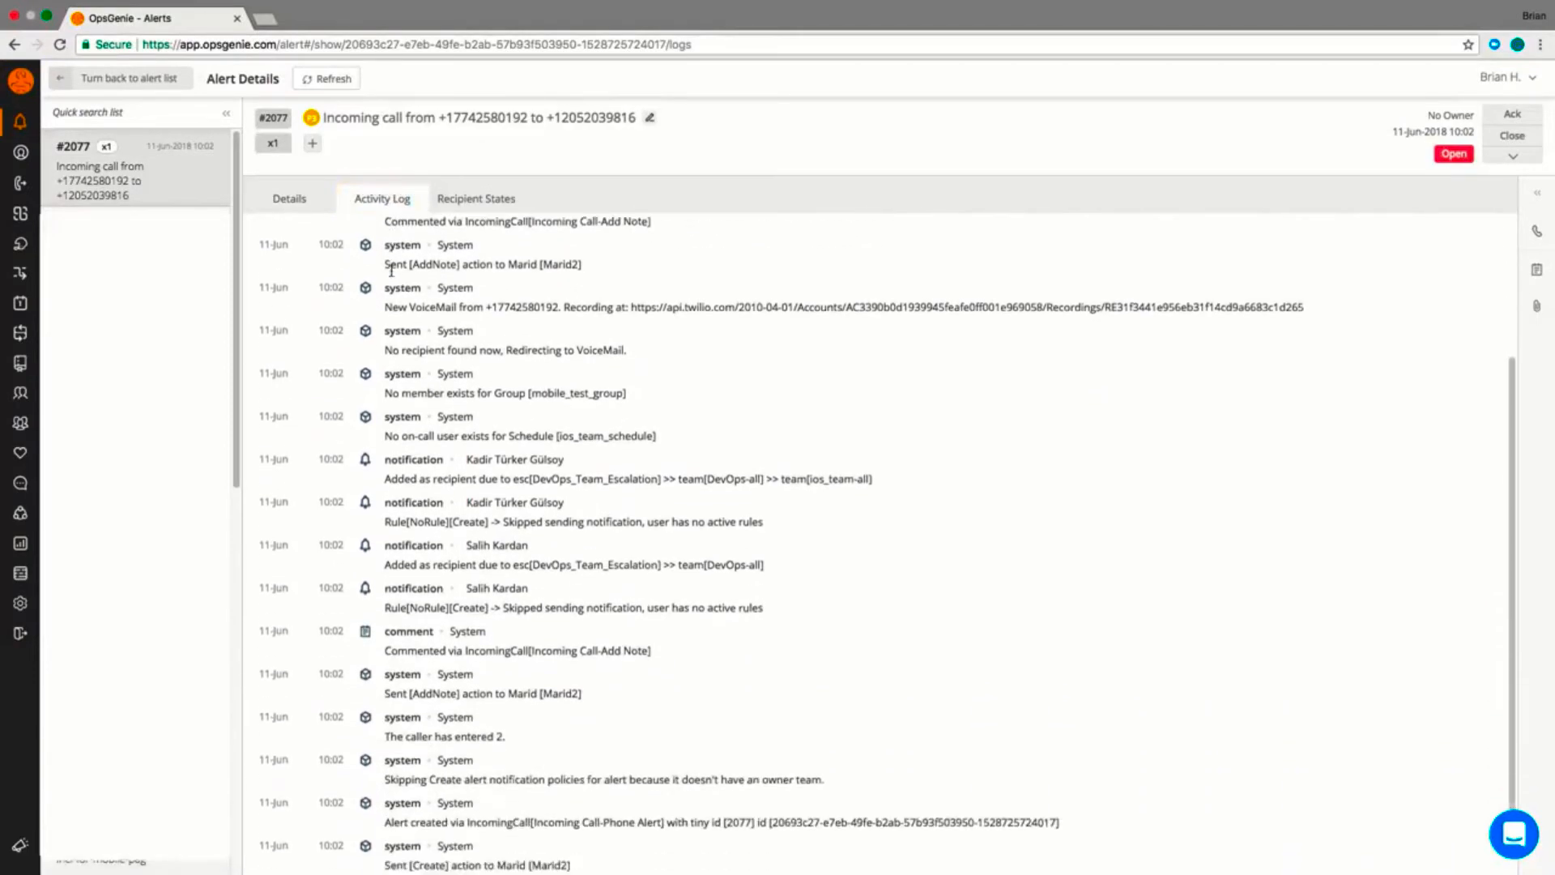
{"action": "scroll", "scroll_direction": "down", "scroll_amount": 3}
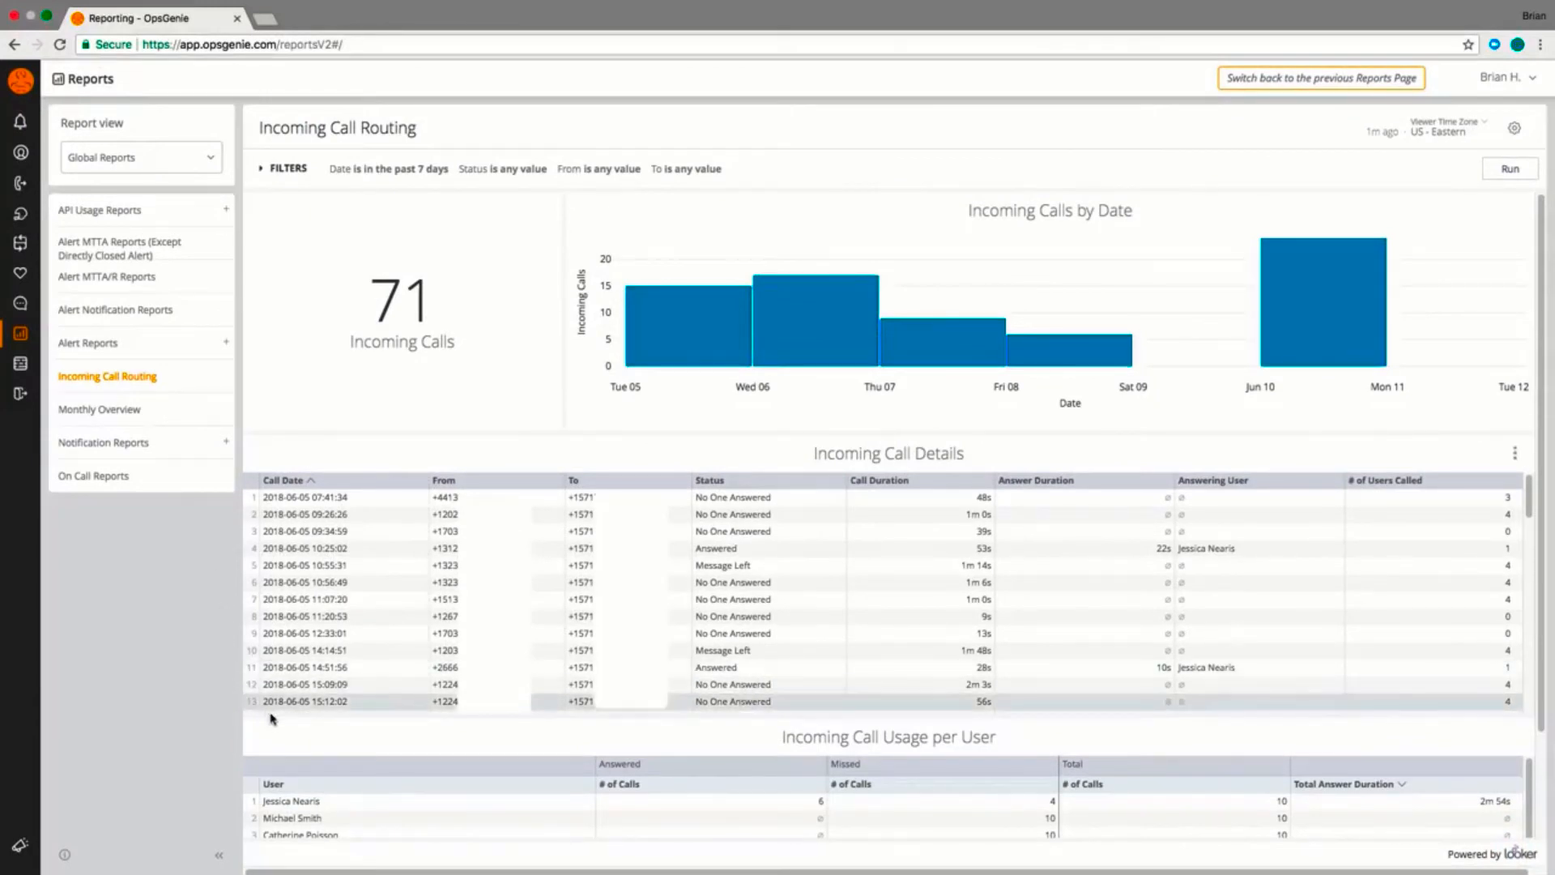
Scroll the Incoming Call Routing report down to the Usage per User table.
{"action": "scroll", "scroll_direction": "down", "scroll_amount": 3}
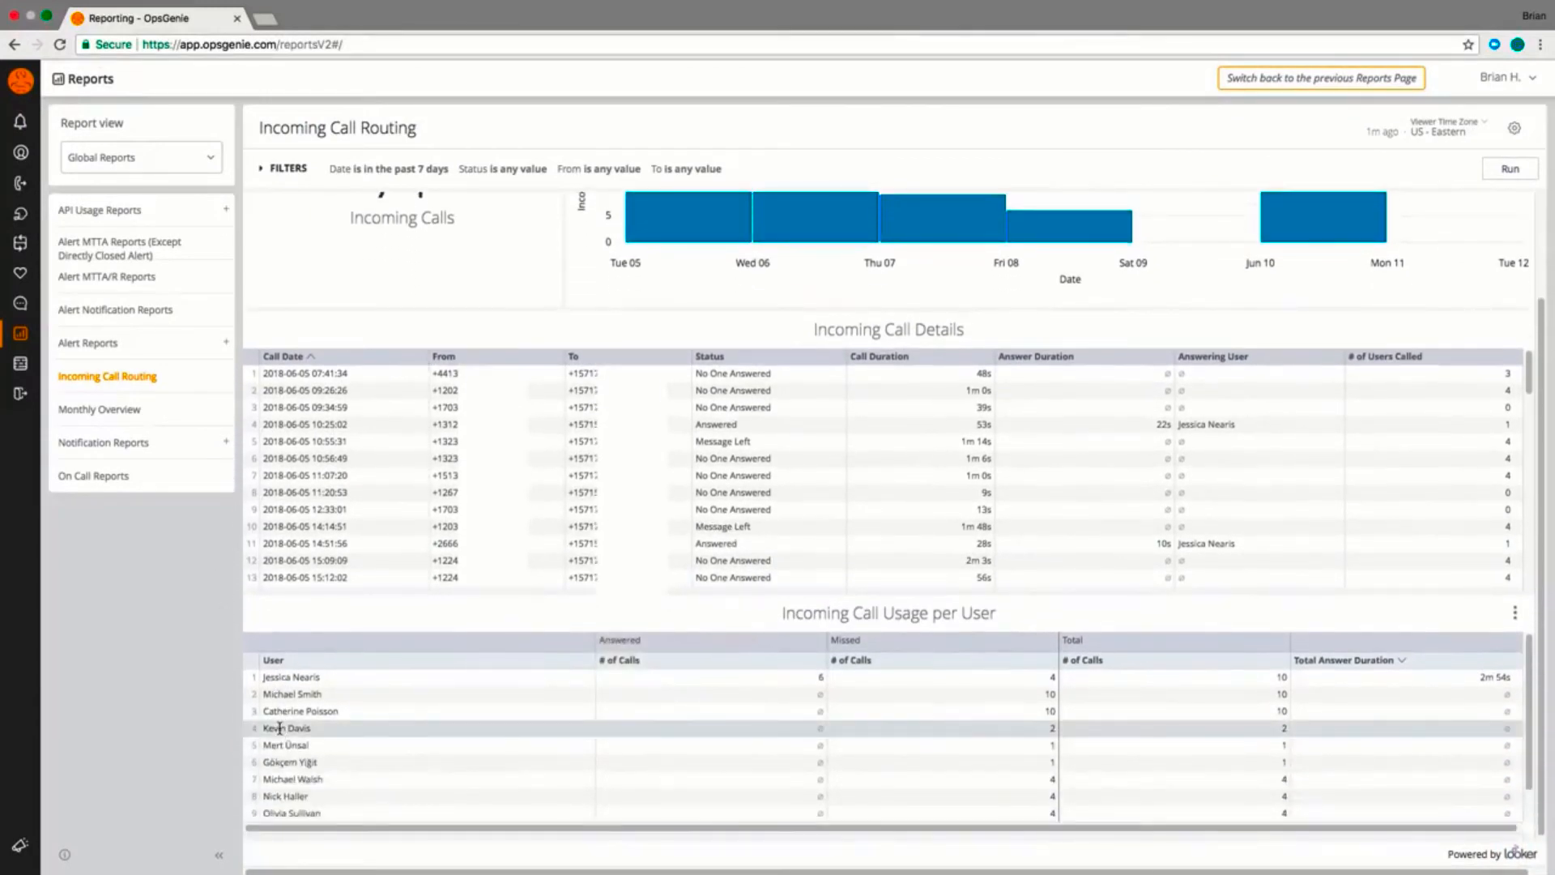
{"action": "mouse_move", "coordinate": [192, 745]}
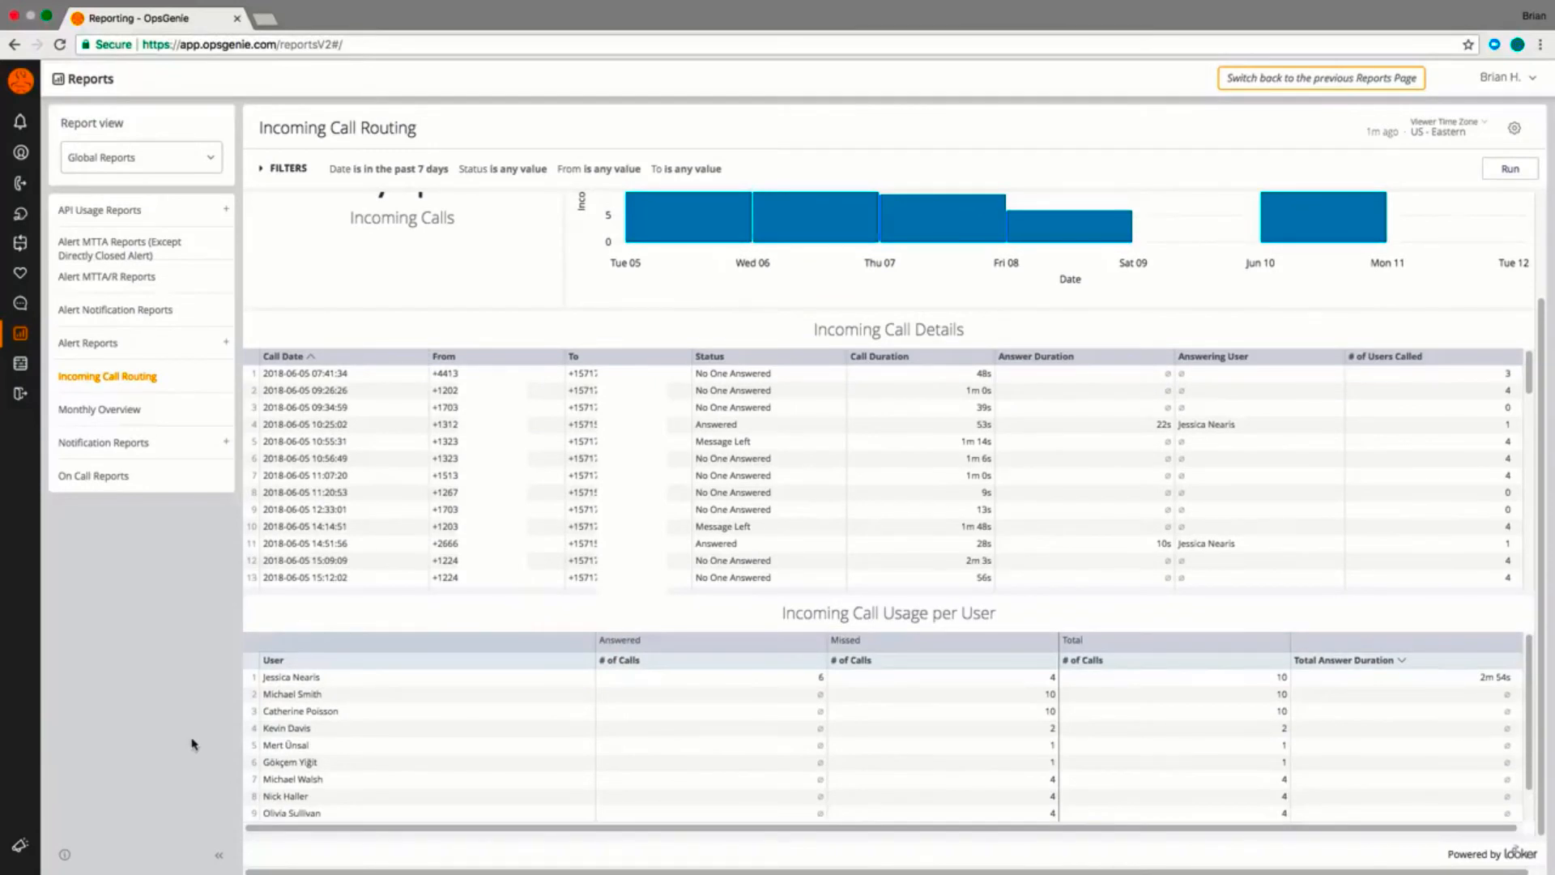
{"action": "mouse_move", "coordinate": [212, 735]}
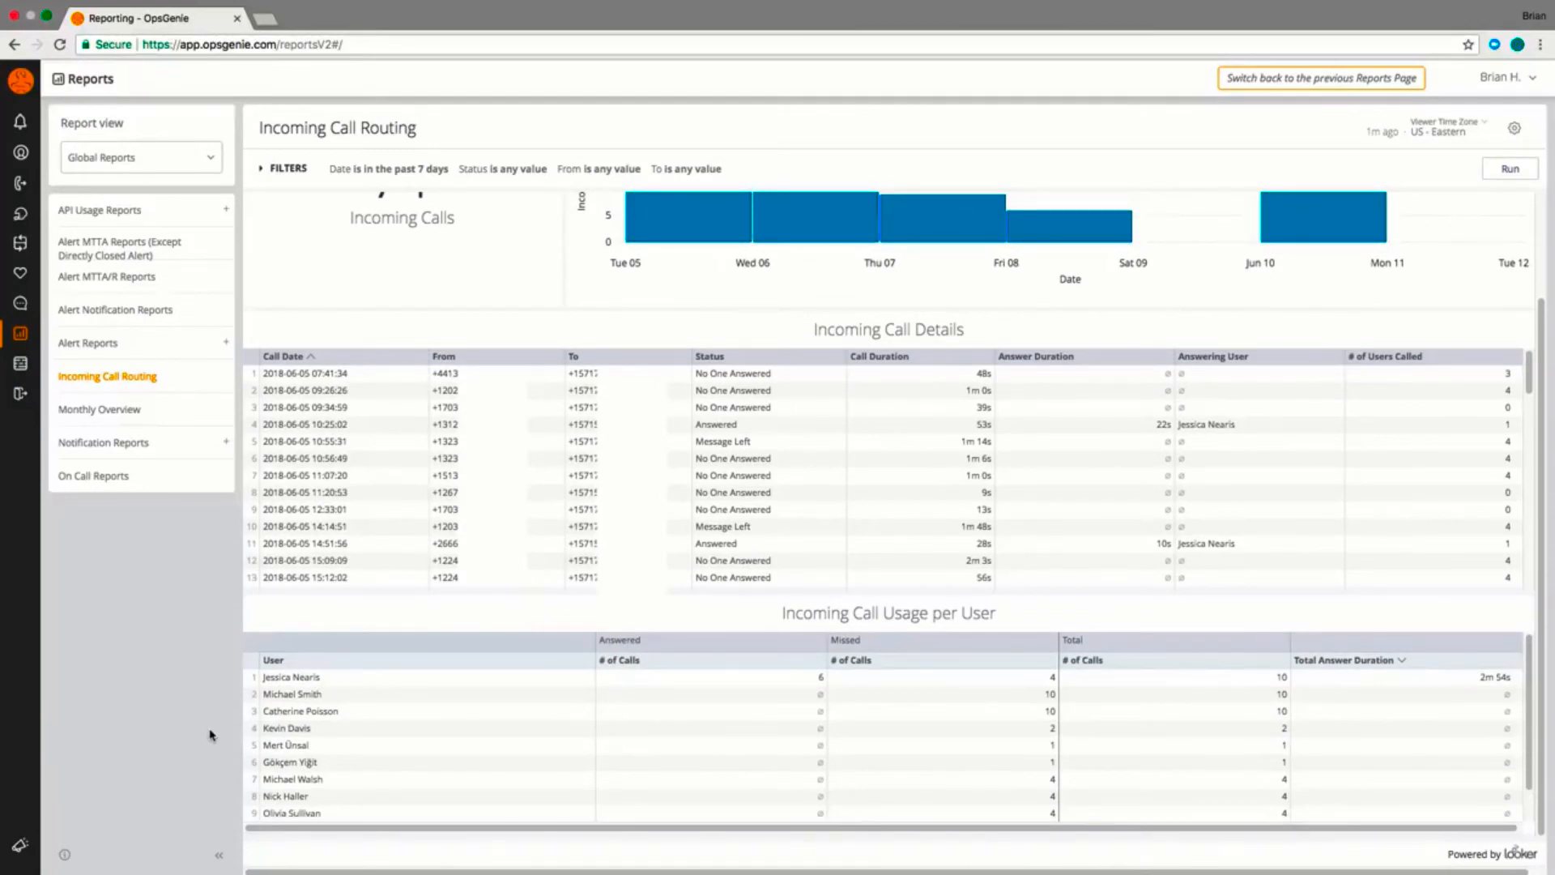